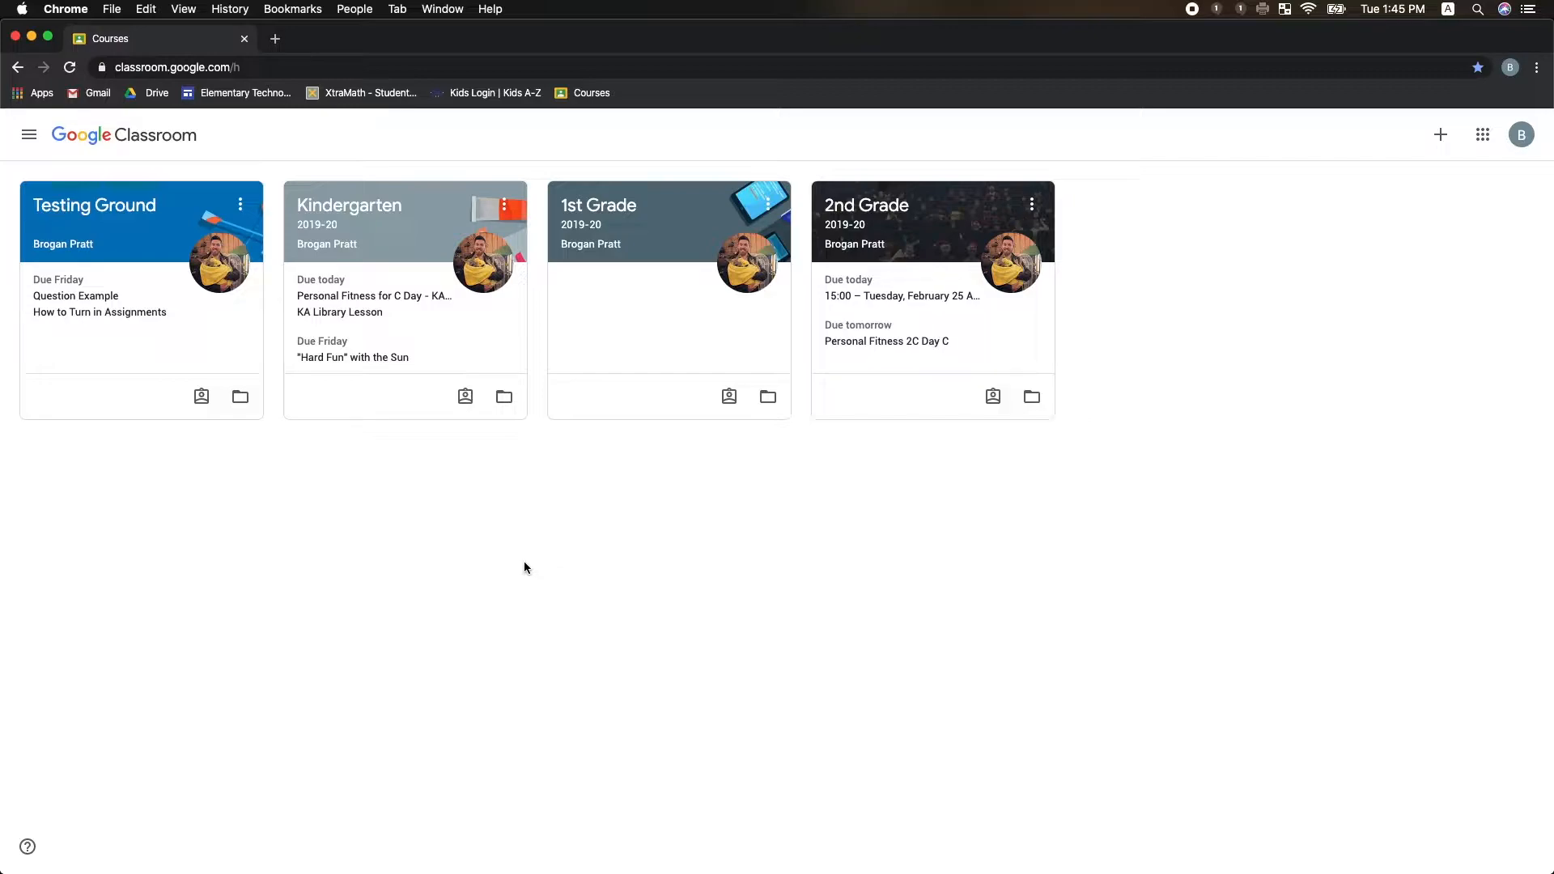
{"action": "mouse_move", "coordinate": [305, 511]}
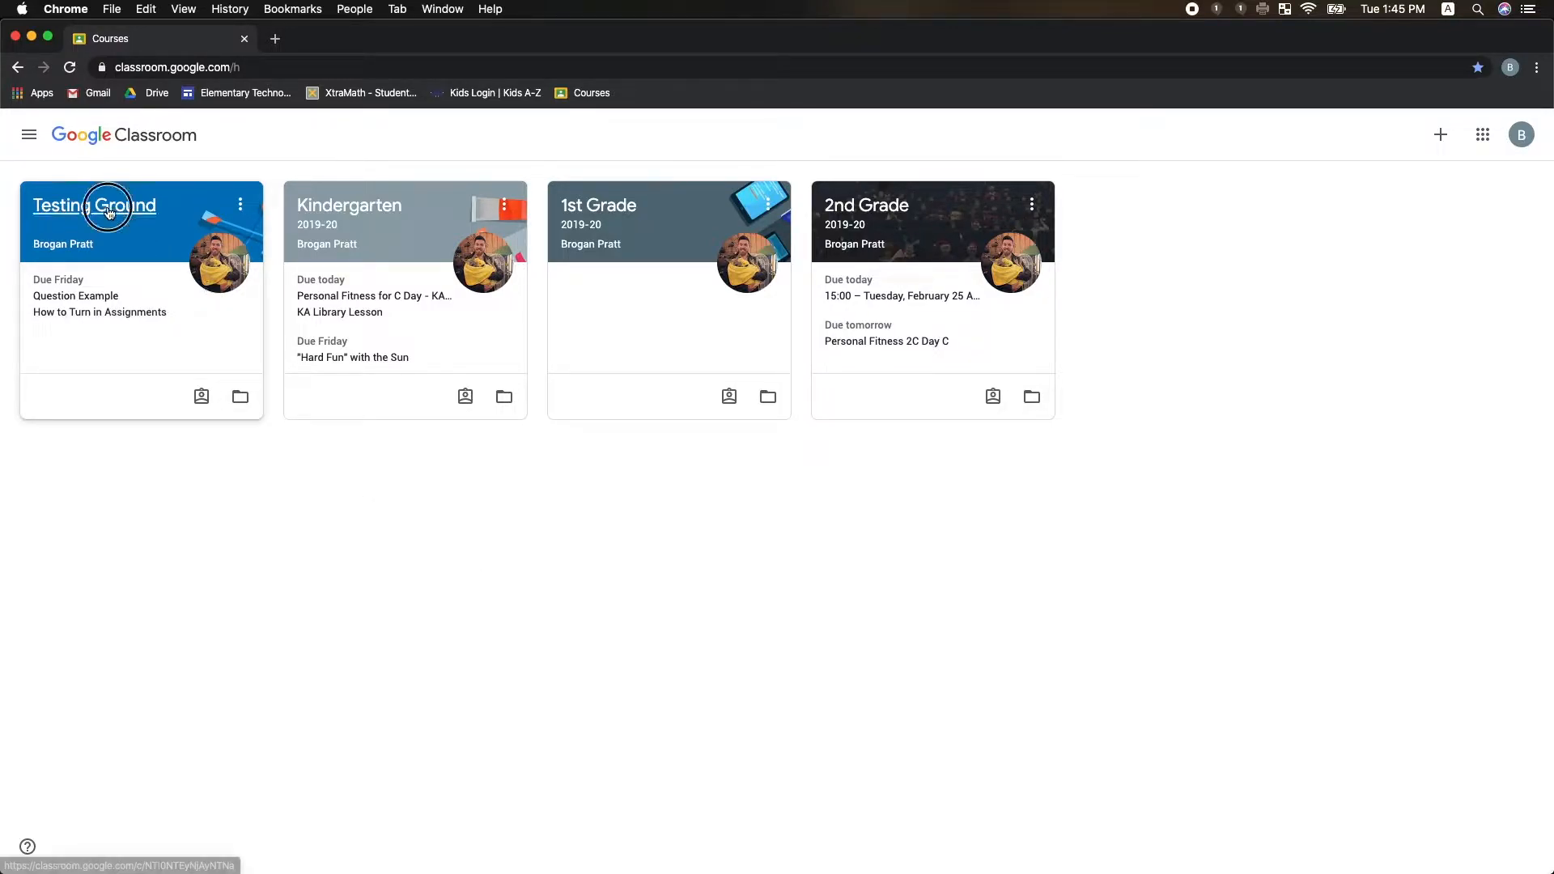
- Open the Testing Ground class card from the Classroom home page
{"action": "left_click", "coordinate": [94, 205]}
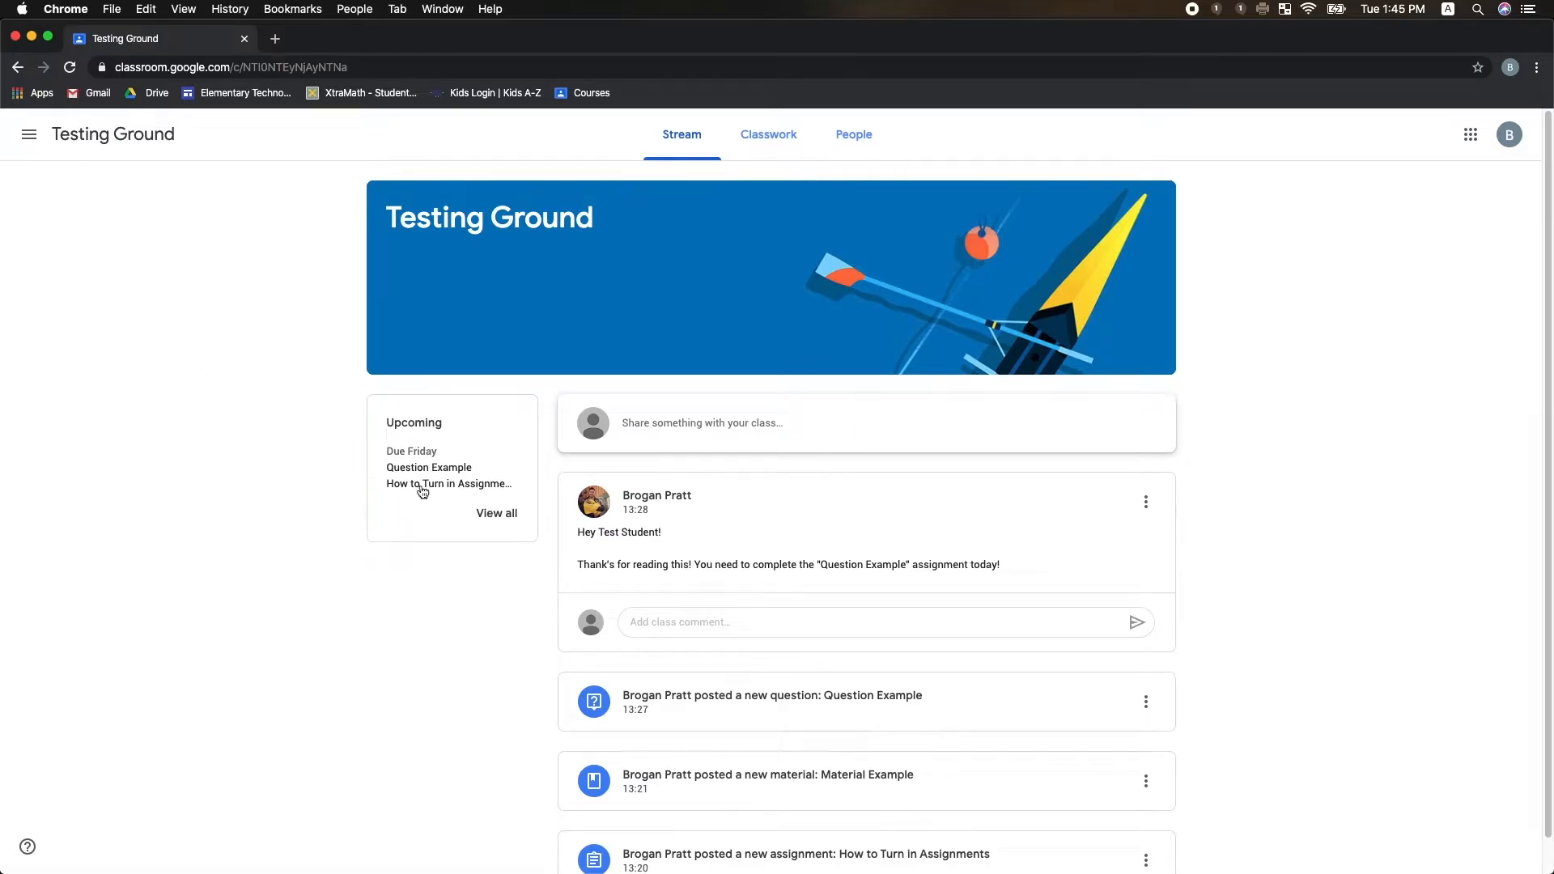
{"action": "mouse_move", "coordinate": [646, 646]}
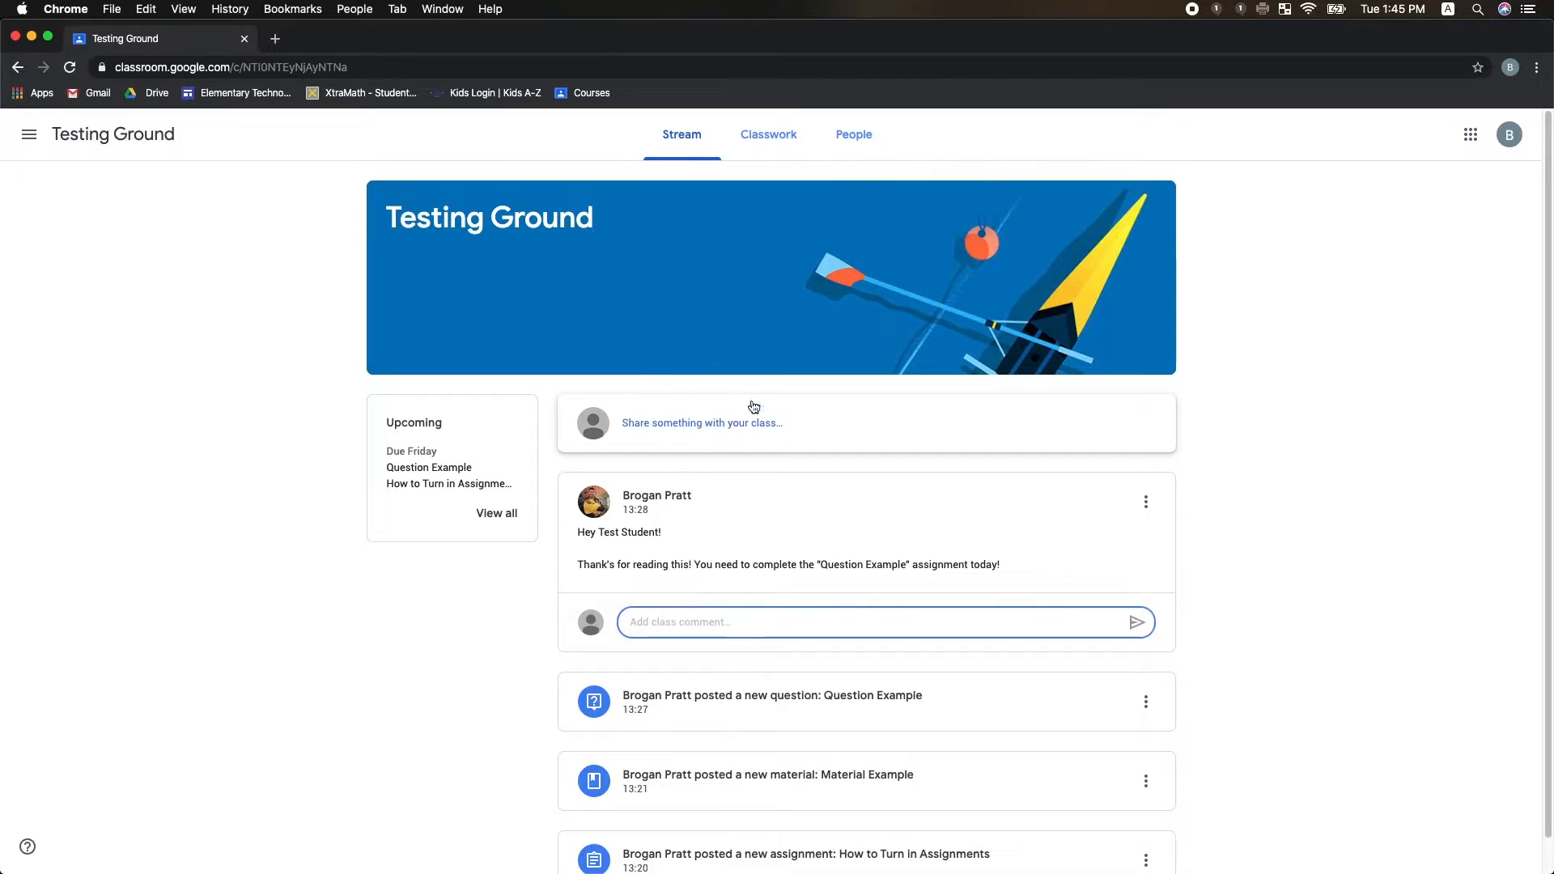
- Go to Classwork and expand the How to Turn in Assignments item under Homeroom
{"action": "left_click", "coordinate": [774, 134]}
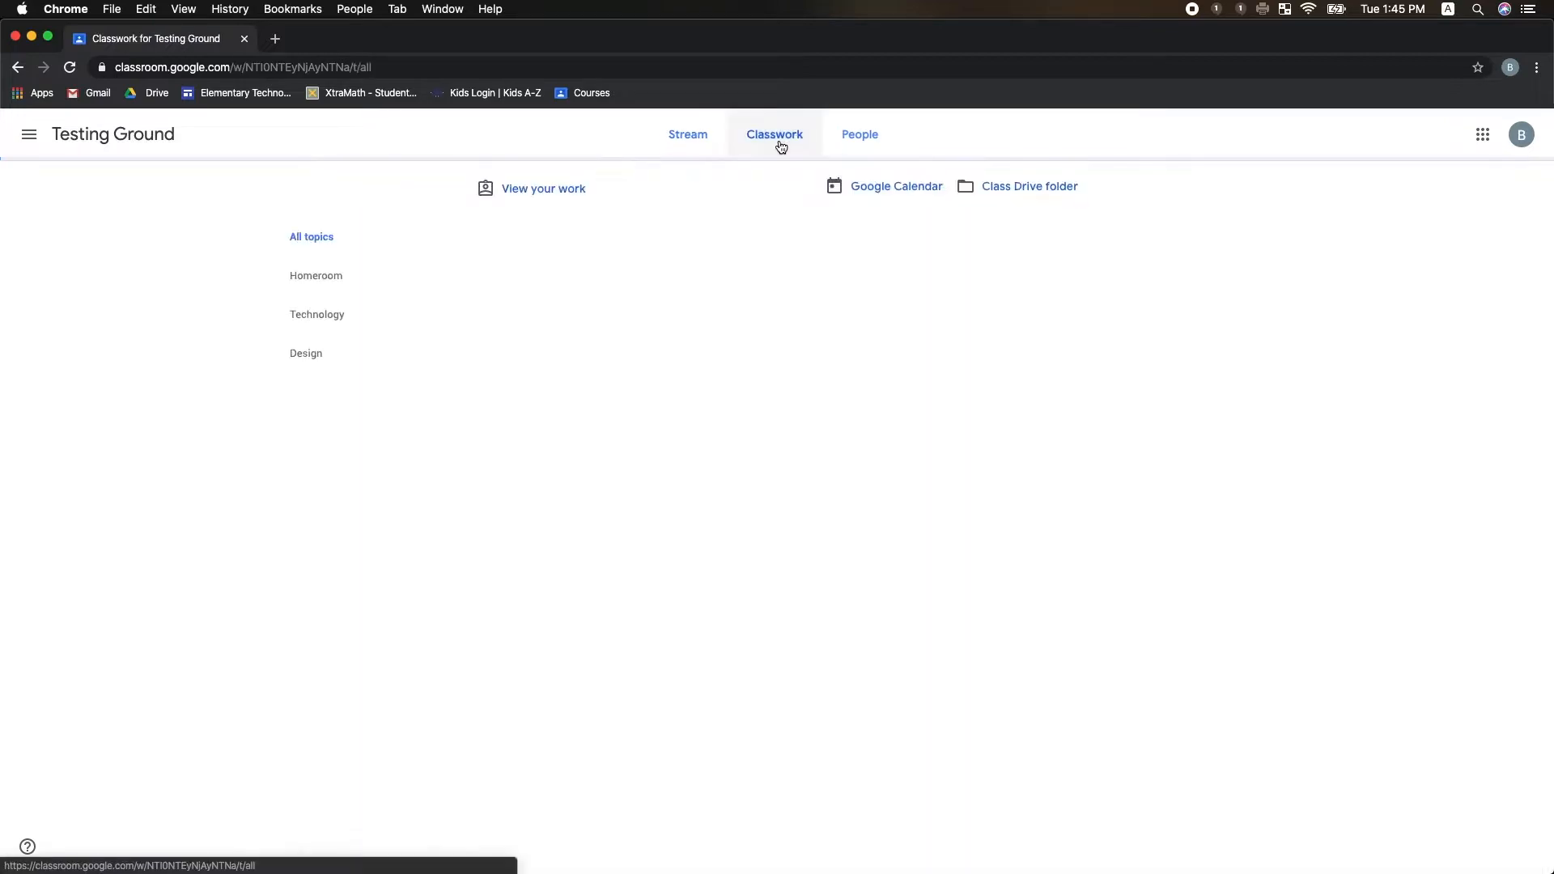
{"action": "left_click", "coordinate": [774, 133]}
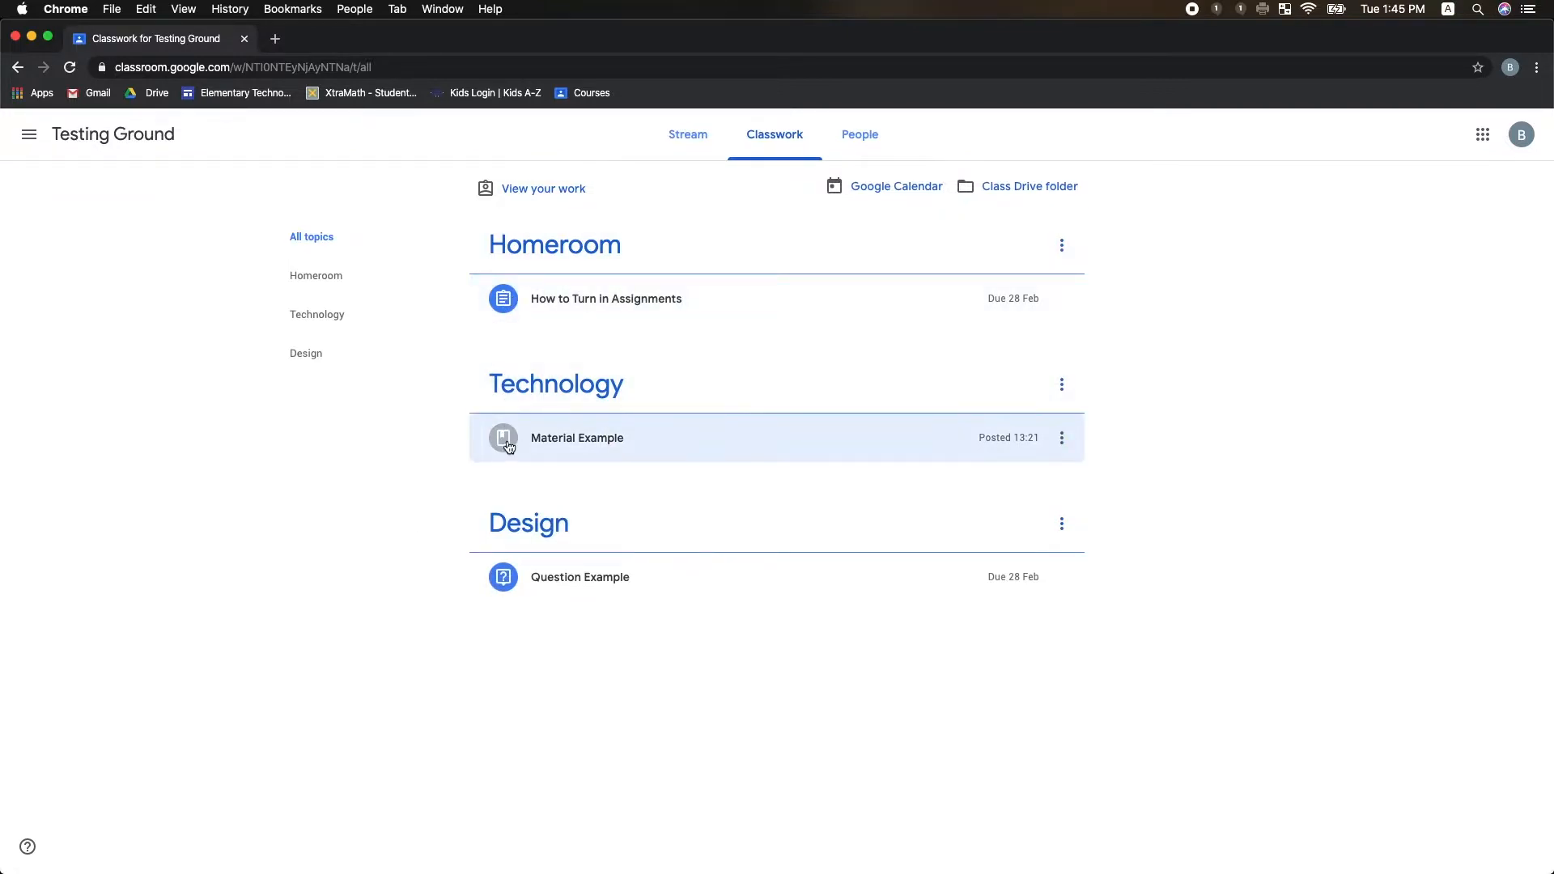
{"action": "mouse_move", "coordinate": [505, 530]}
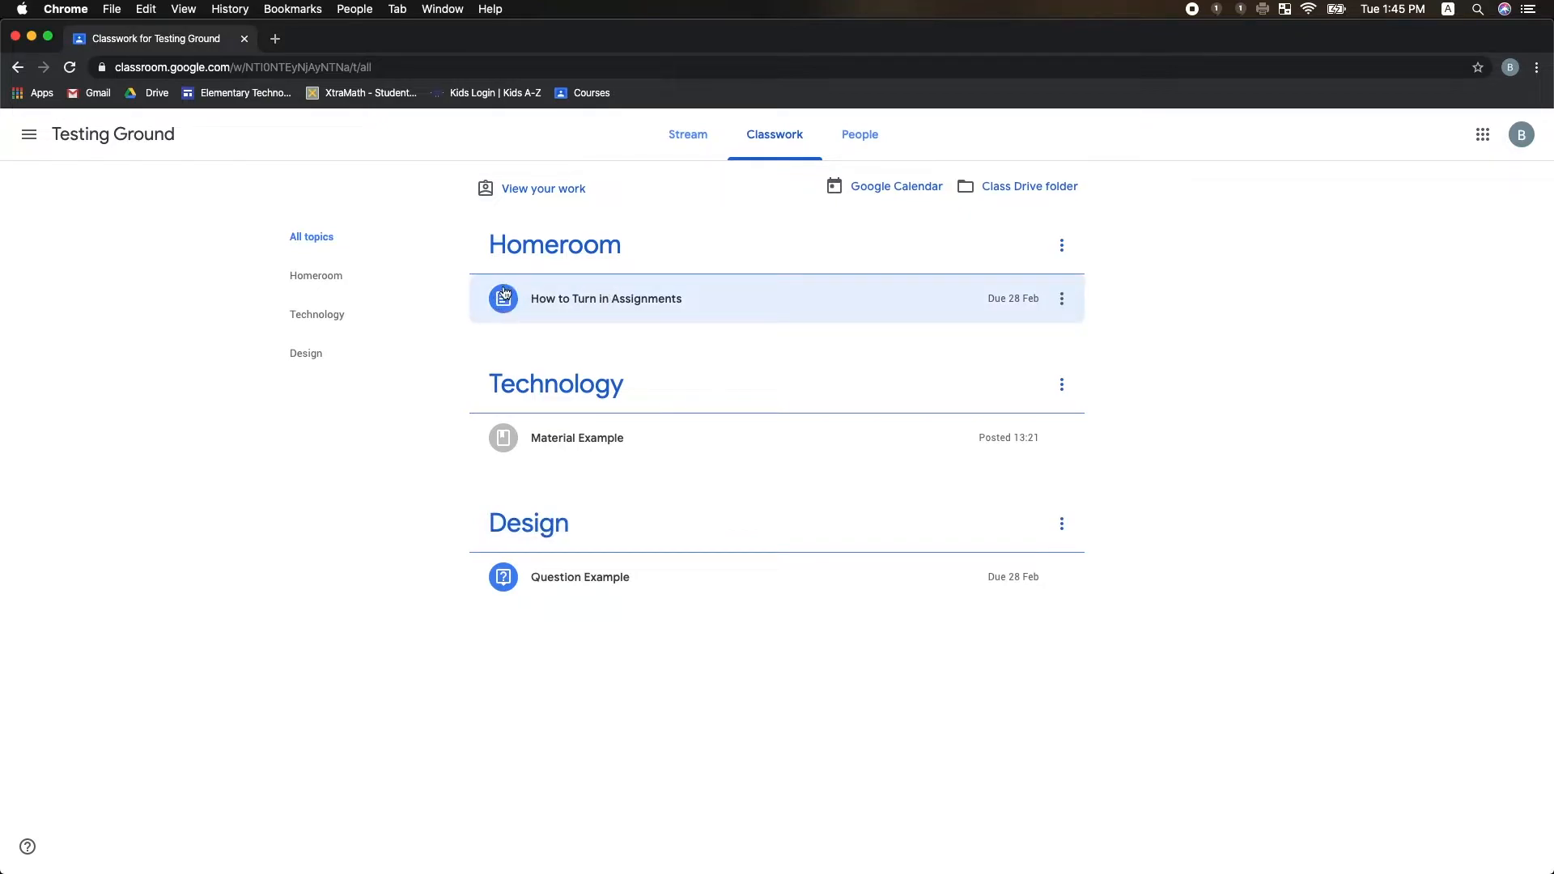
{"action": "left_click", "coordinate": [605, 299]}
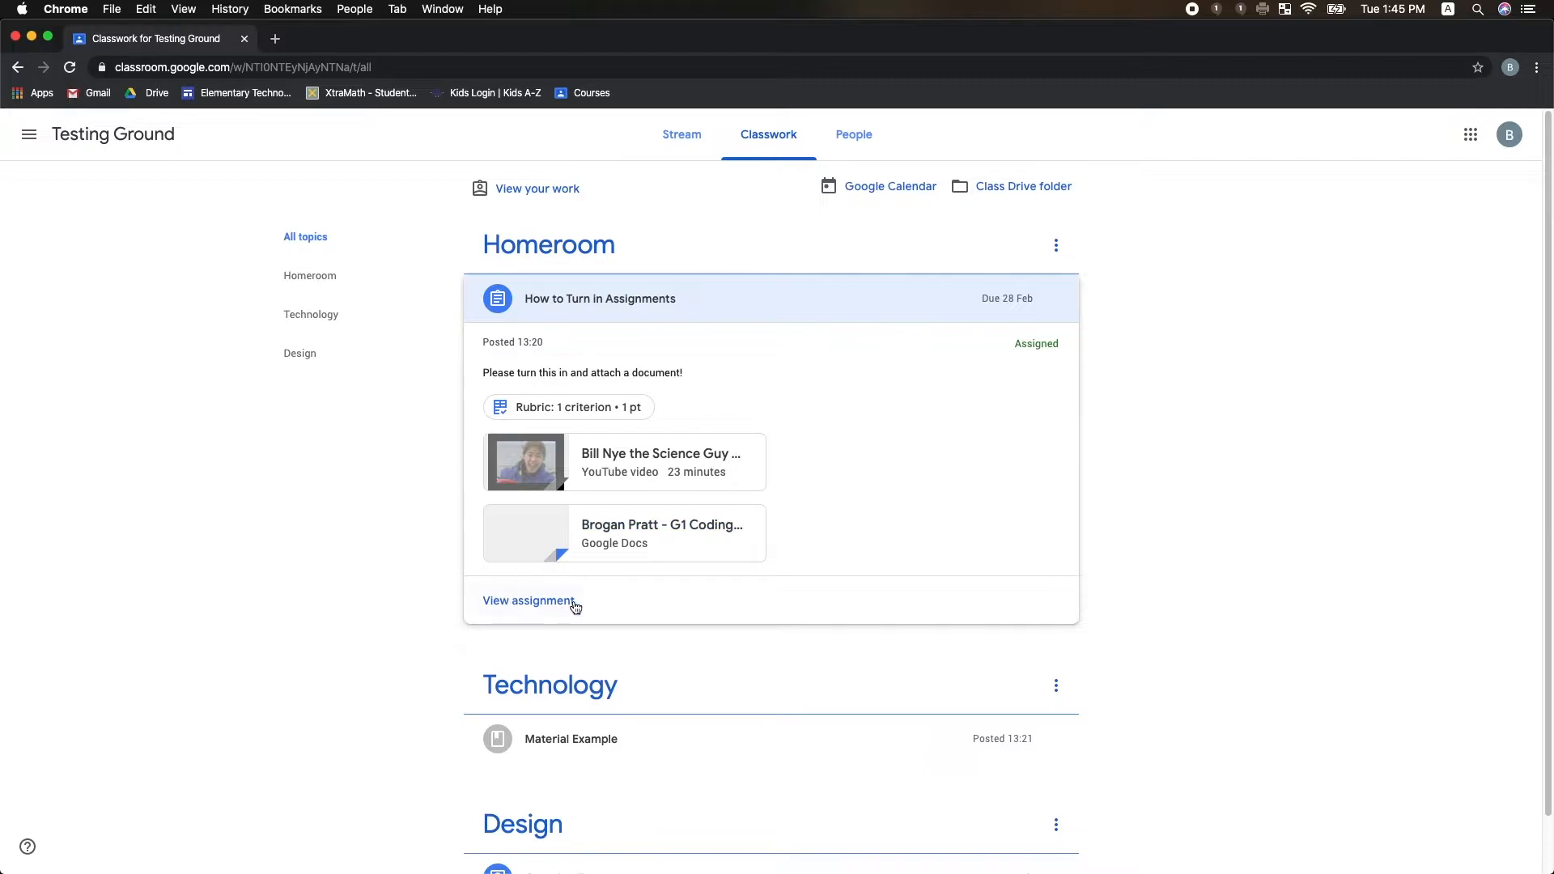
- View the assignment, expand the Handing In Work rubric, and open the G1 Coding Rubric doc
{"action": "left_click", "coordinate": [528, 600]}
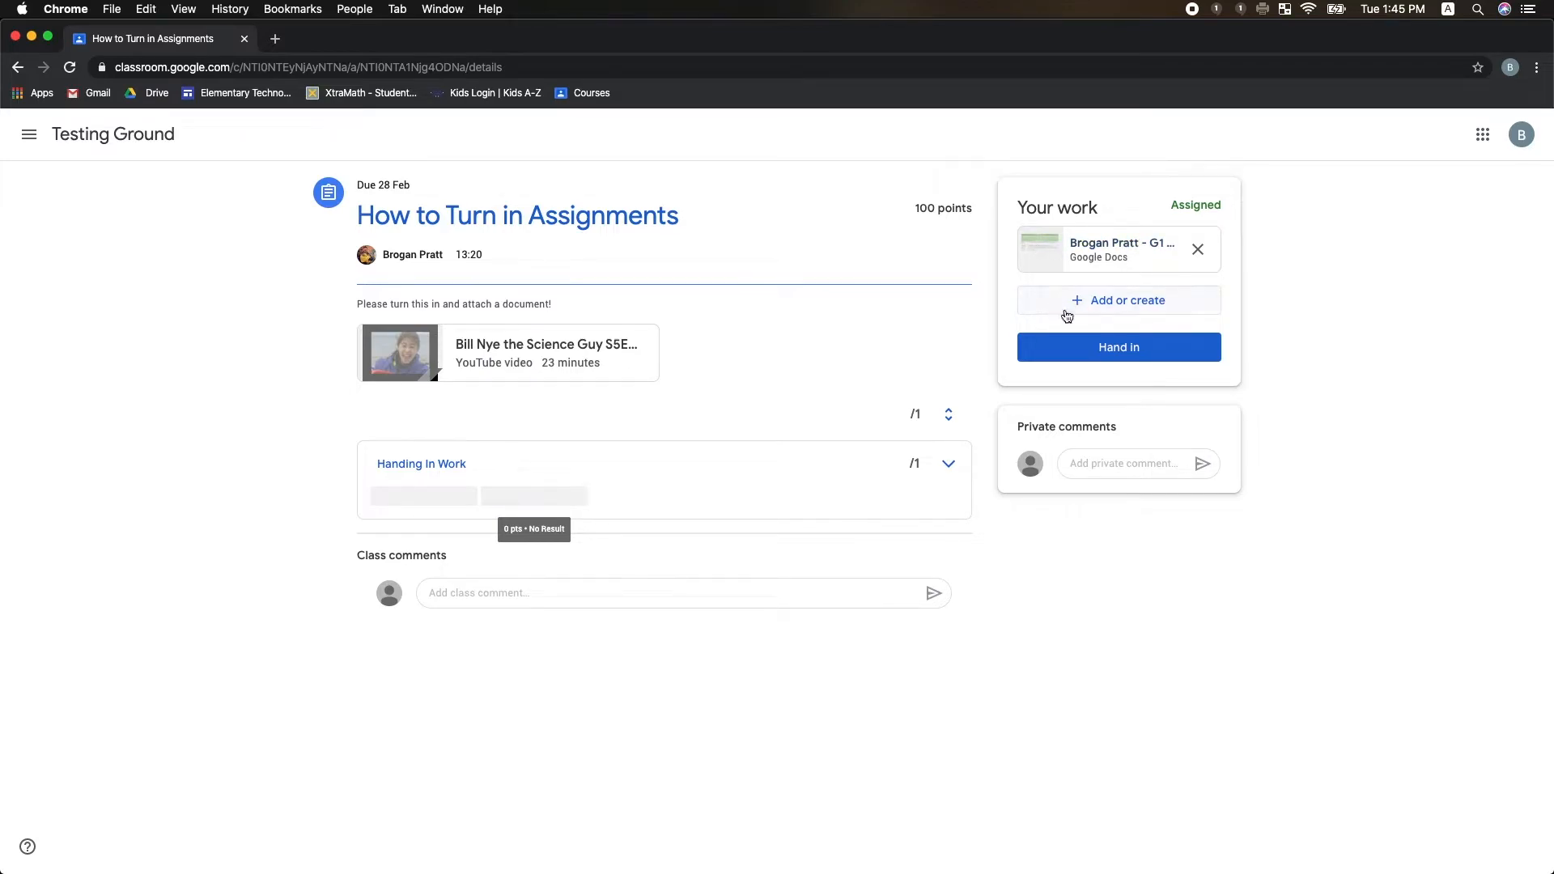
{"action": "mouse_move", "coordinate": [1099, 308]}
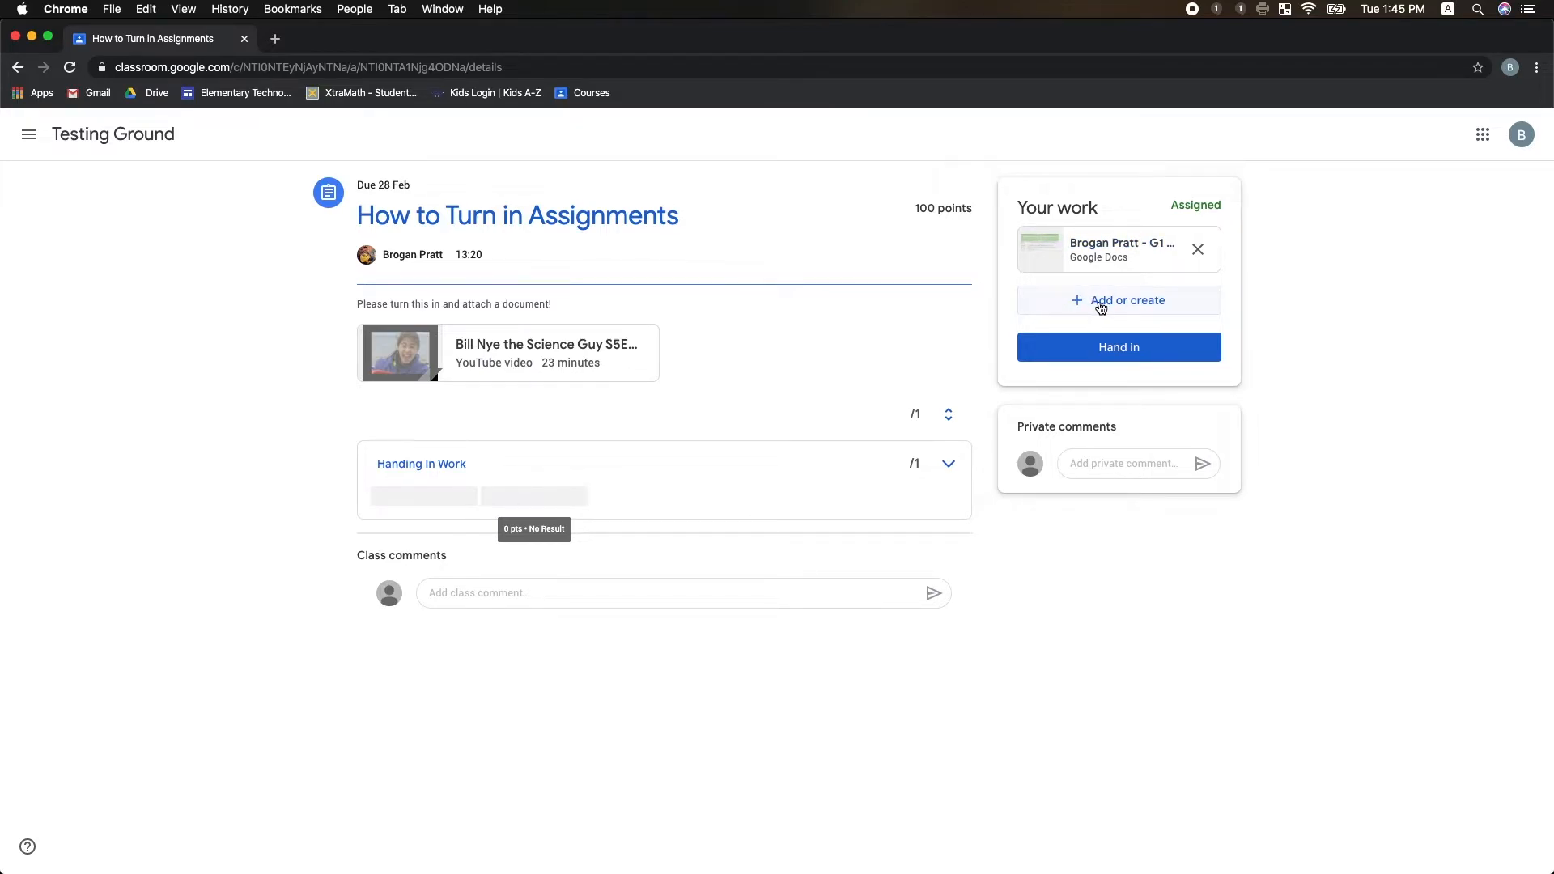
{"action": "mouse_move", "coordinate": [348, 353]}
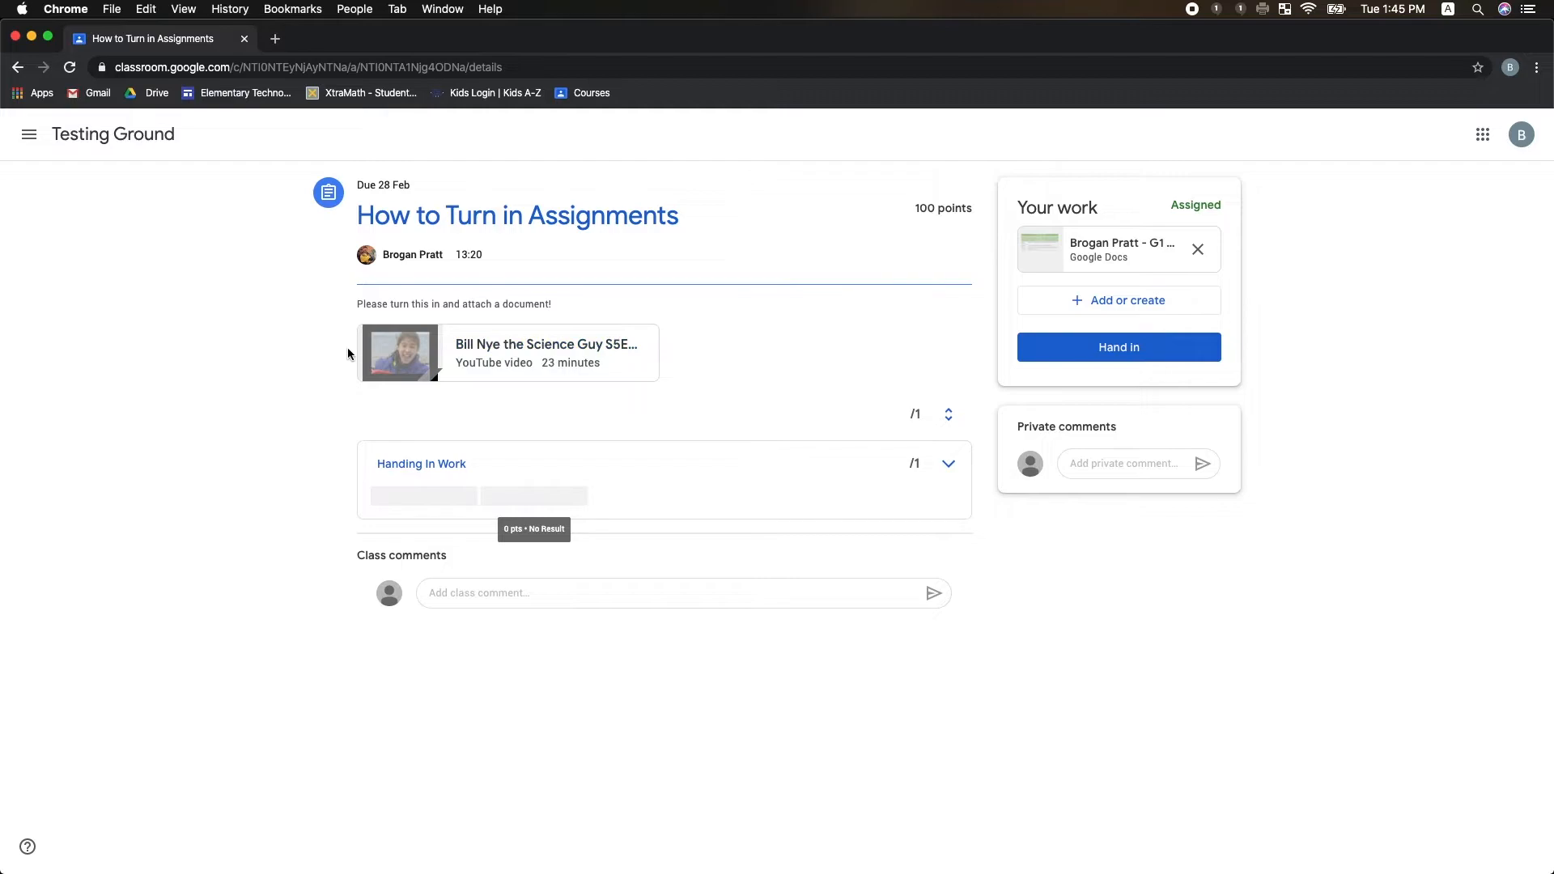
{"action": "mouse_move", "coordinate": [389, 383]}
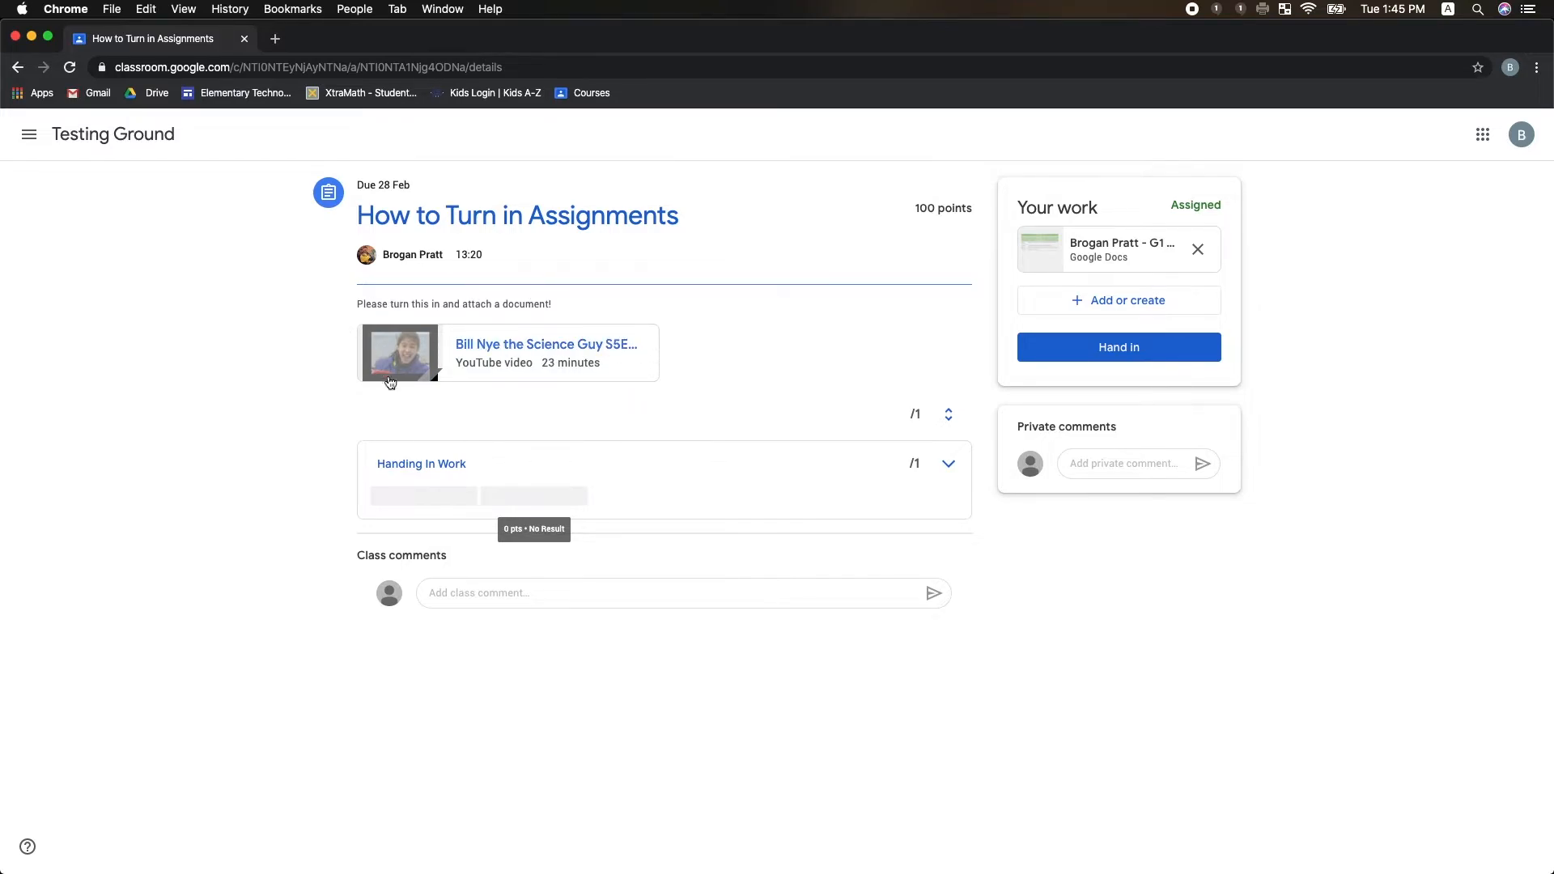
{"action": "mouse_move", "coordinate": [917, 482]}
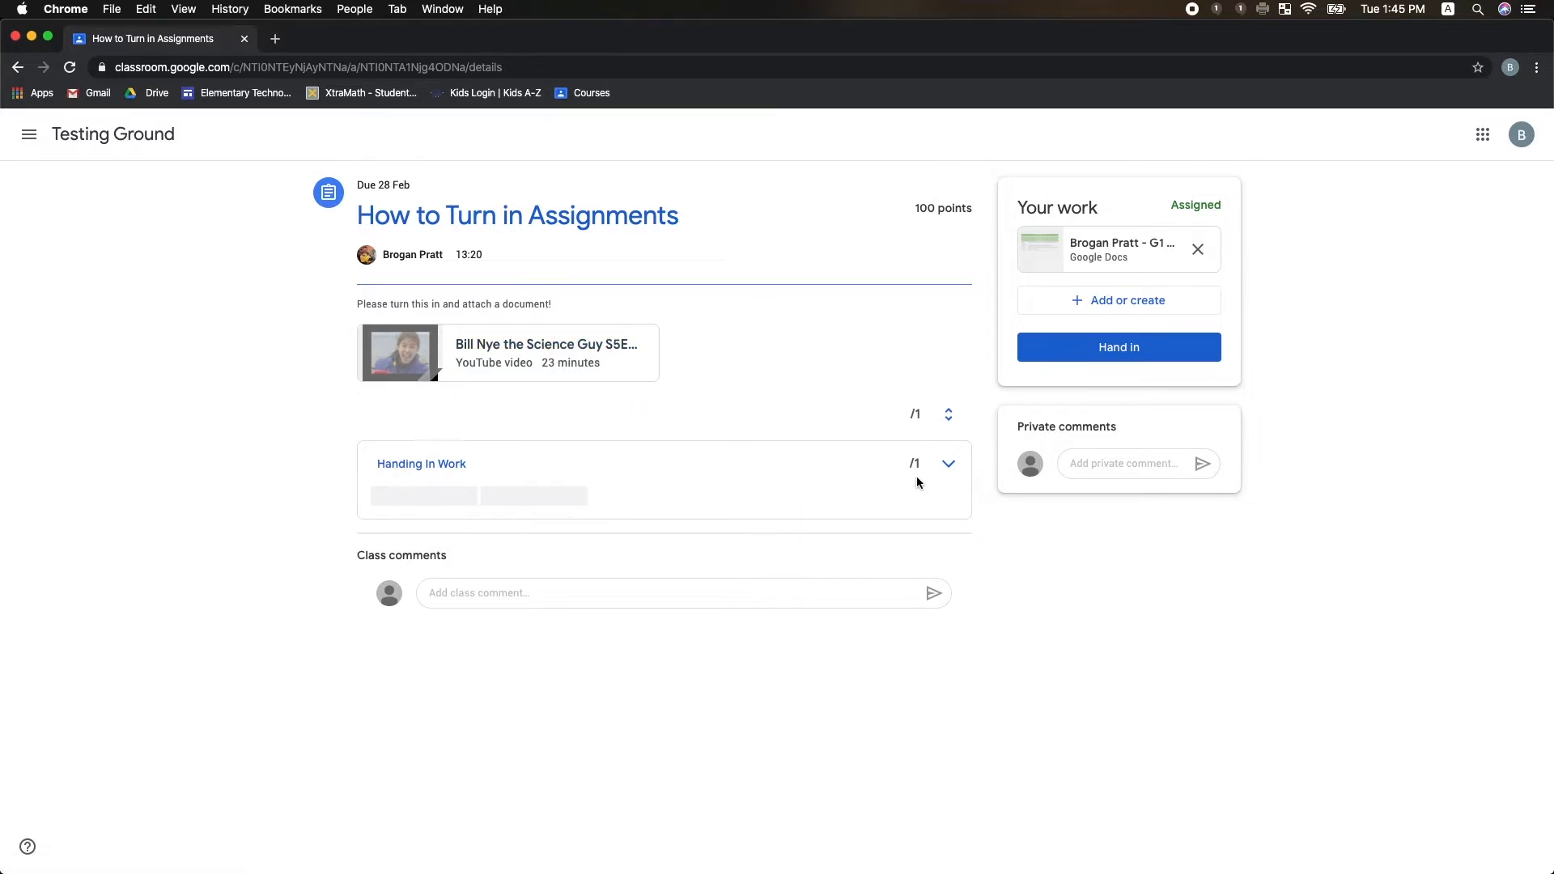
{"action": "left_click", "coordinate": [946, 463]}
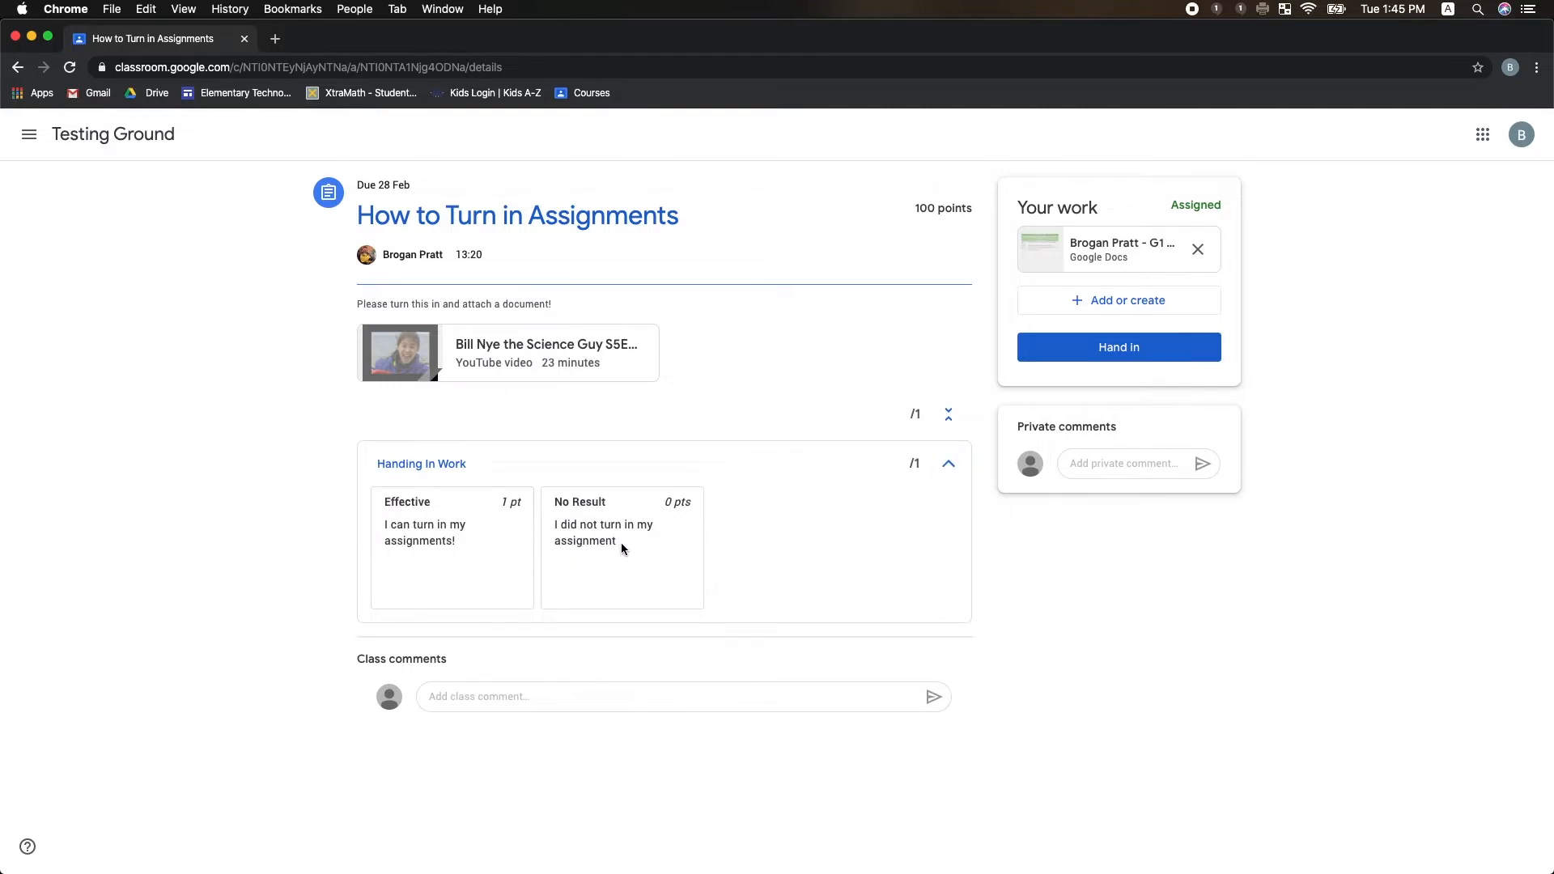
{"action": "mouse_move", "coordinate": [739, 551]}
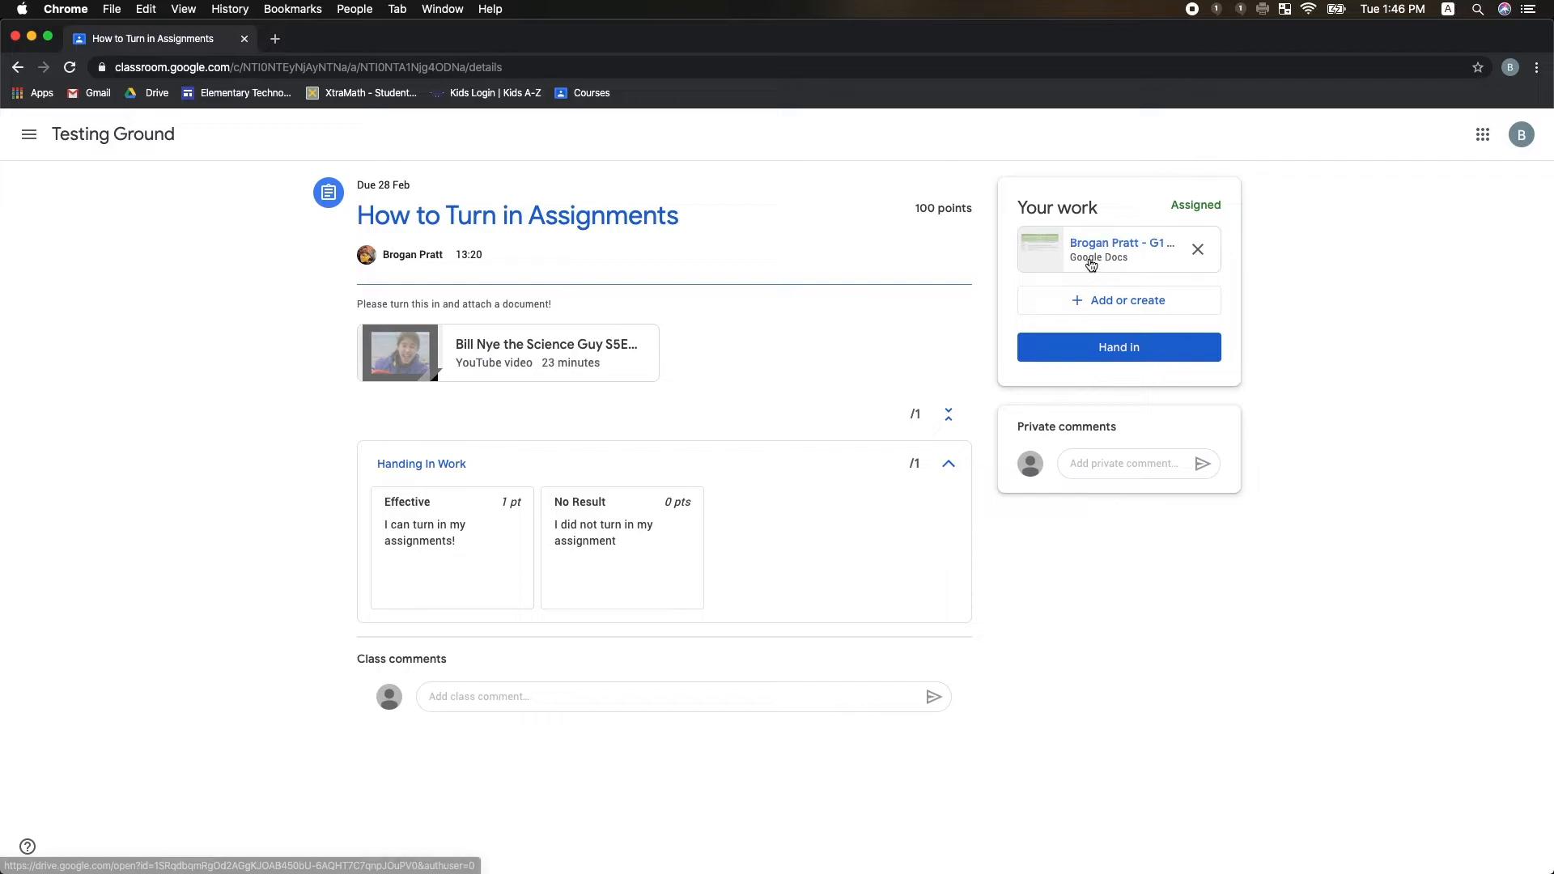
{"action": "left_click", "coordinate": [1090, 248]}
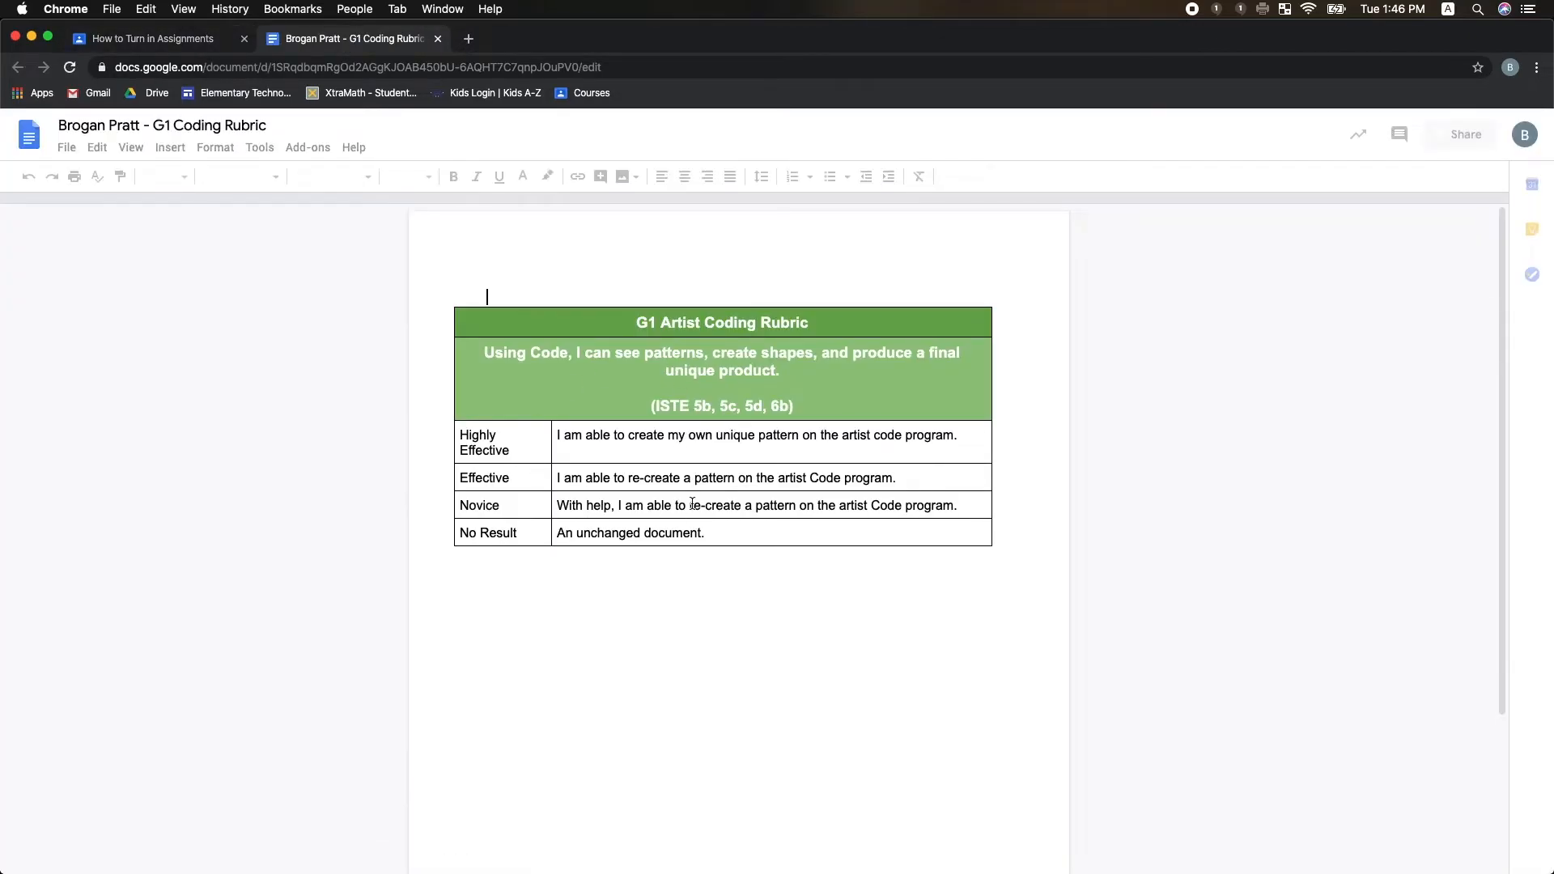
- Hand in How to Turn in Assignments with the G1 Coding Rubric doc, then return to Classwork
{"action": "left_click", "coordinate": [148, 38]}
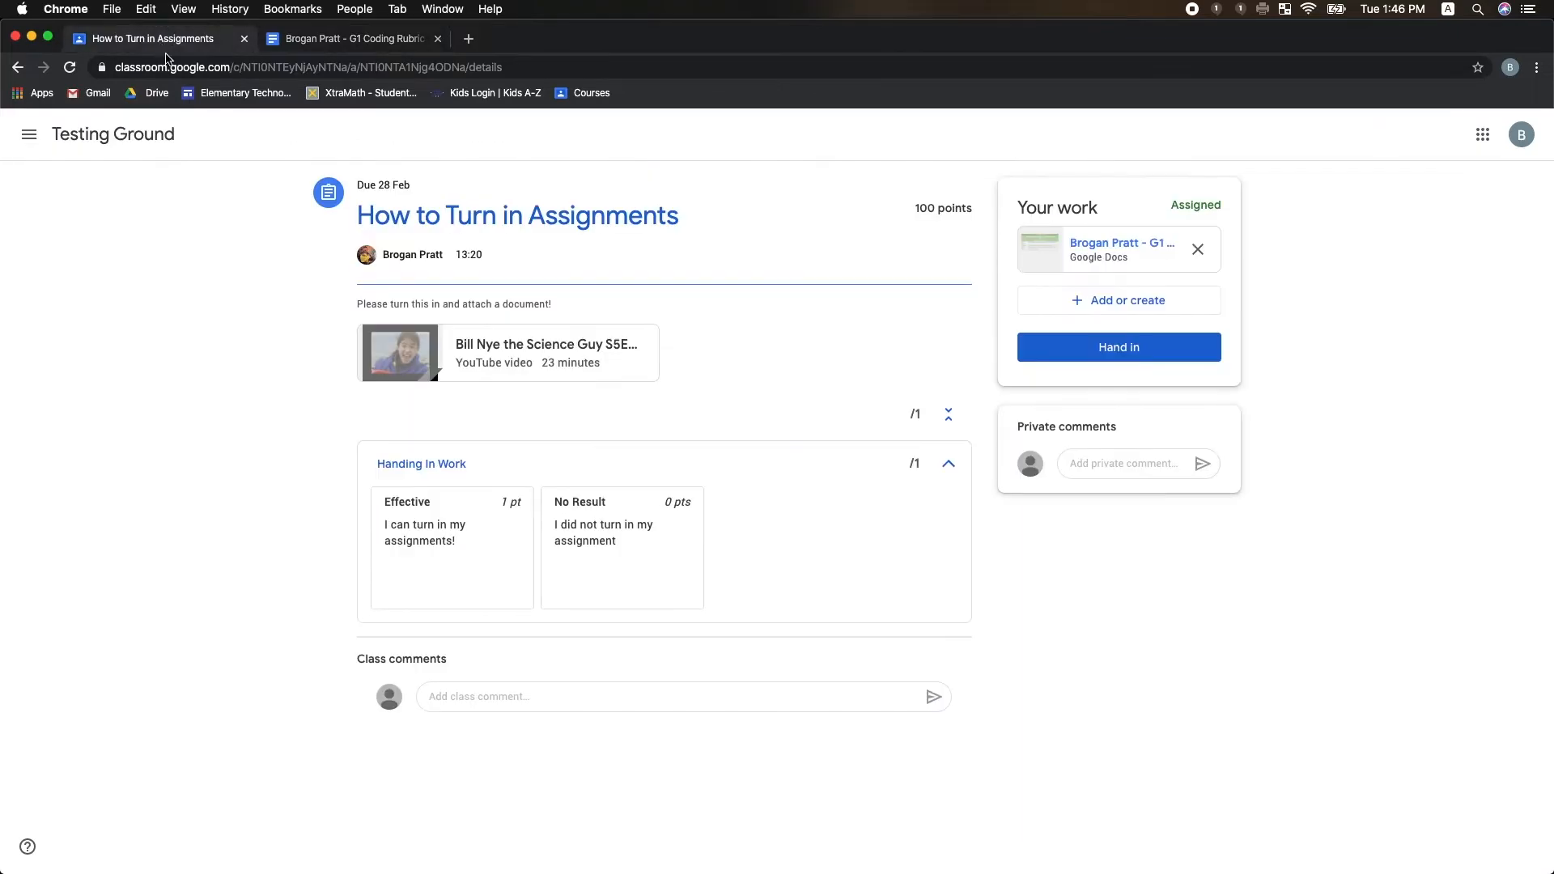
{"action": "mouse_move", "coordinate": [1157, 352]}
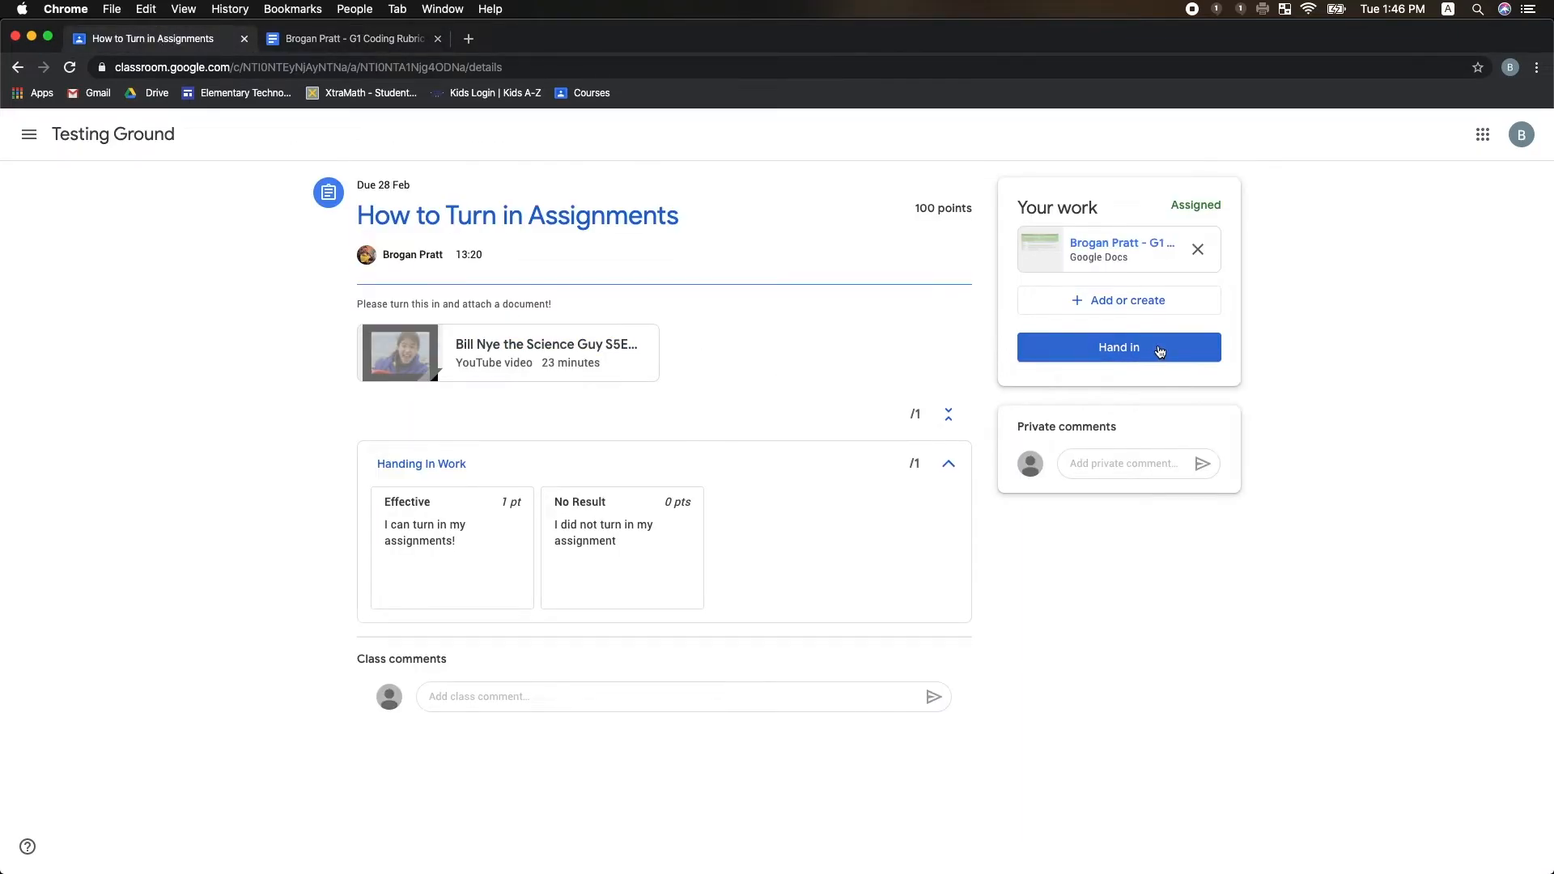
{"action": "left_click", "coordinate": [1118, 347]}
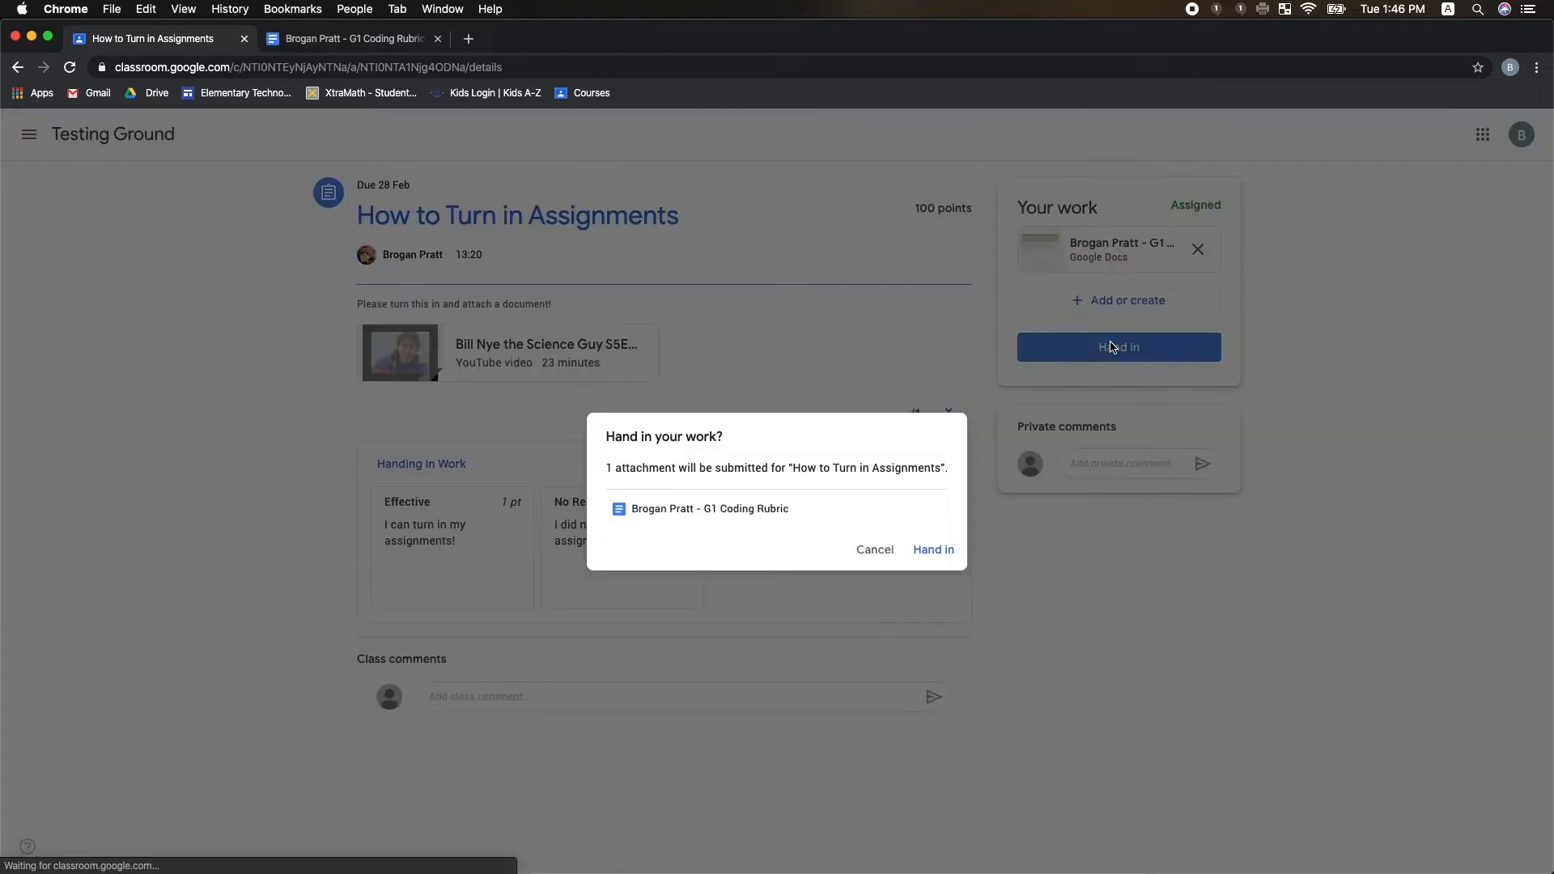
{"action": "left_click", "coordinate": [932, 549]}
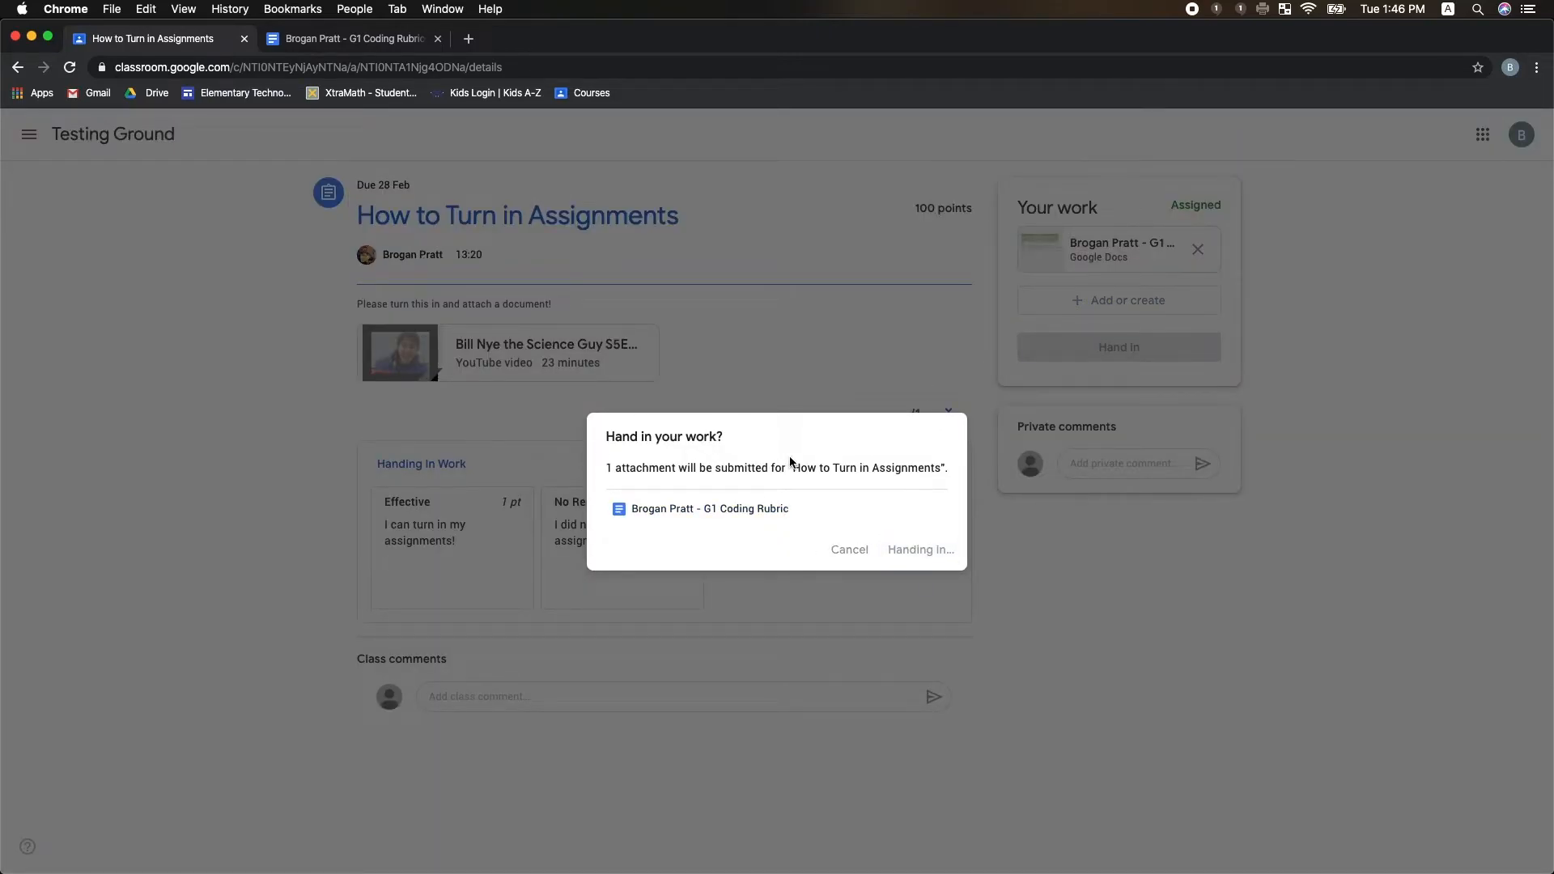
{"action": "left_click", "coordinate": [919, 549]}
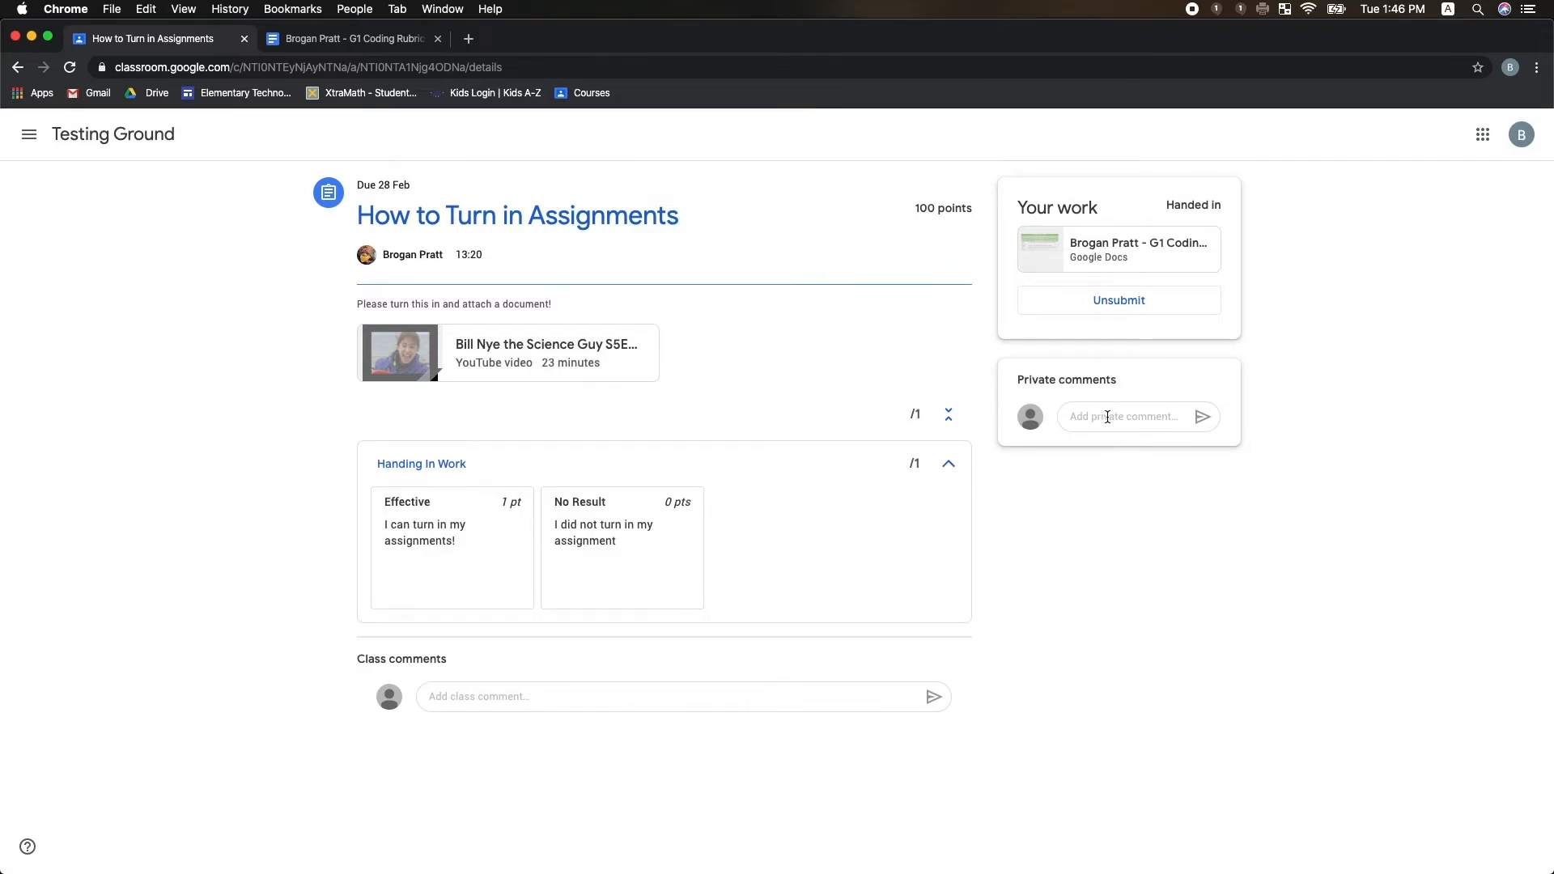
{"action": "left_click", "coordinate": [1130, 416]}
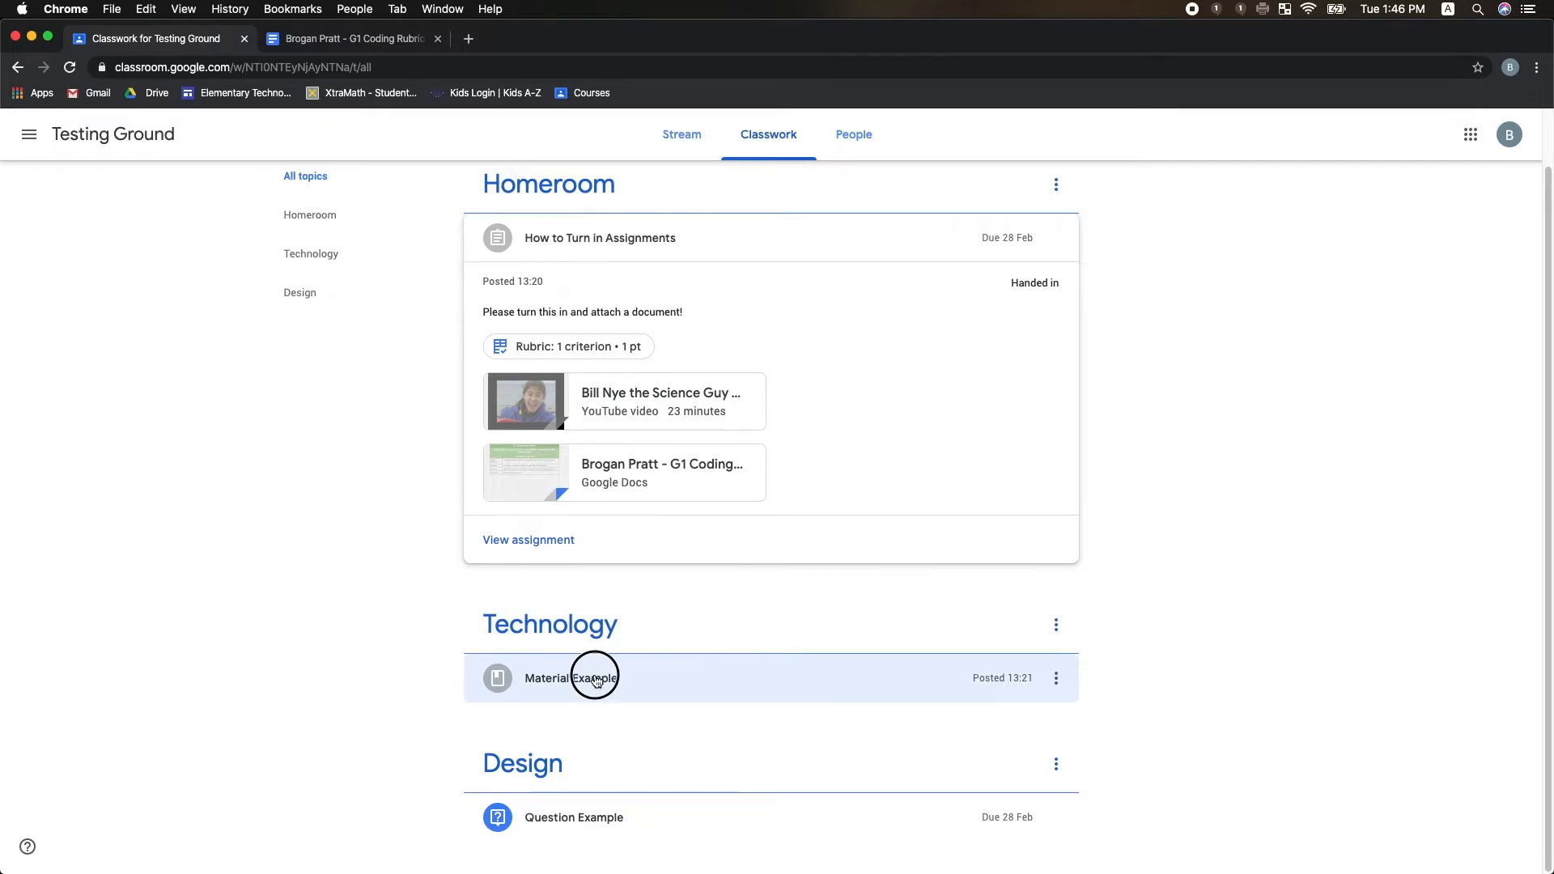
- Expand Material Example and open its page with the Wind Currents and Weather video
{"action": "left_click", "coordinate": [577, 678]}
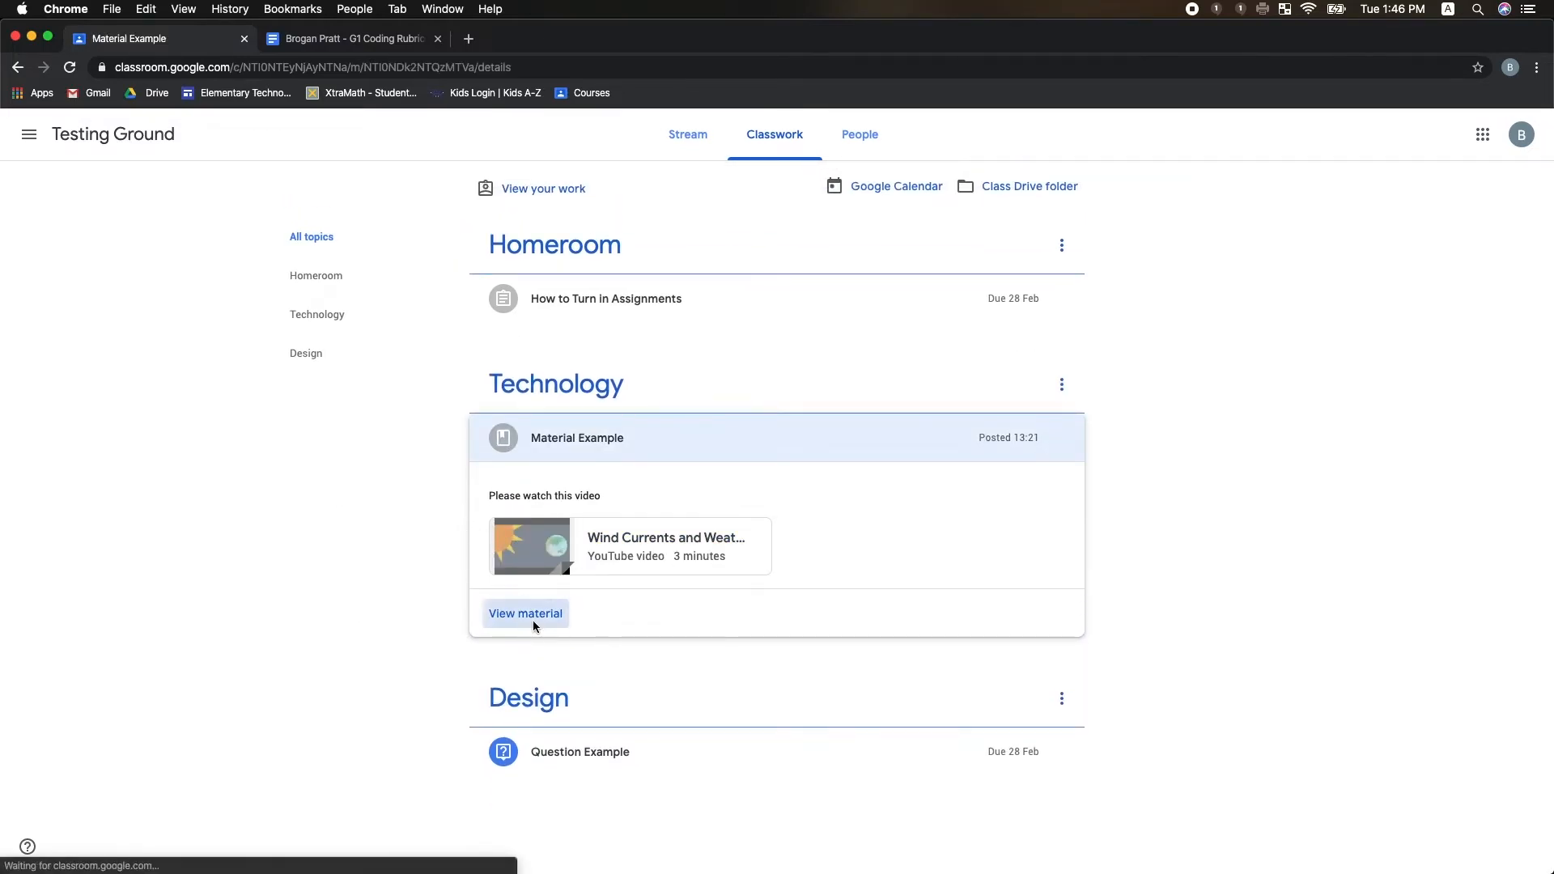
{"action": "left_click", "coordinate": [525, 613]}
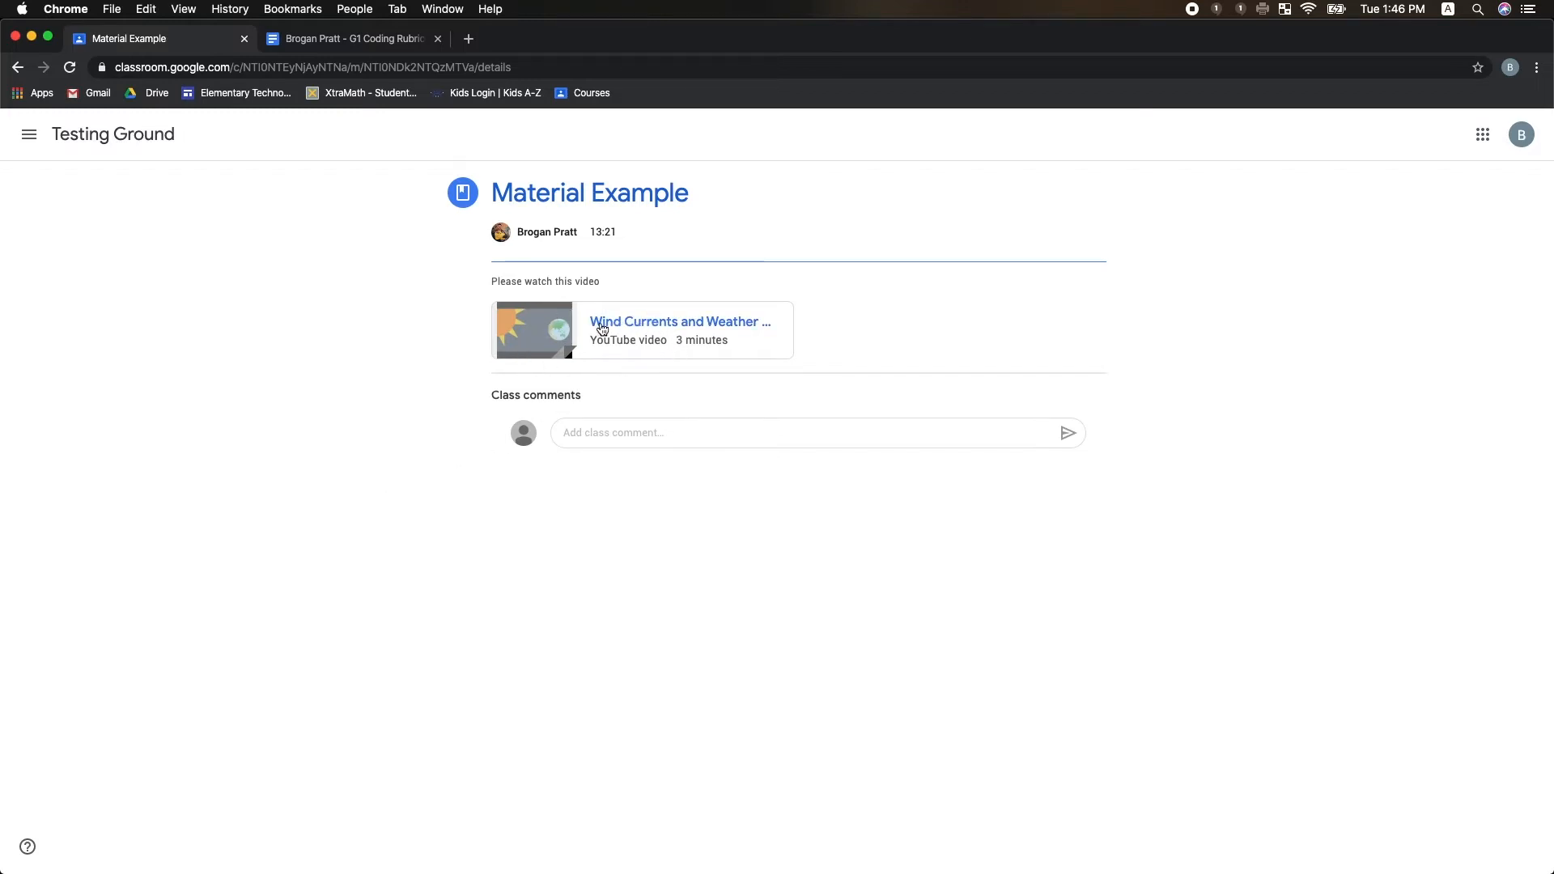
{"action": "mouse_move", "coordinate": [472, 195]}
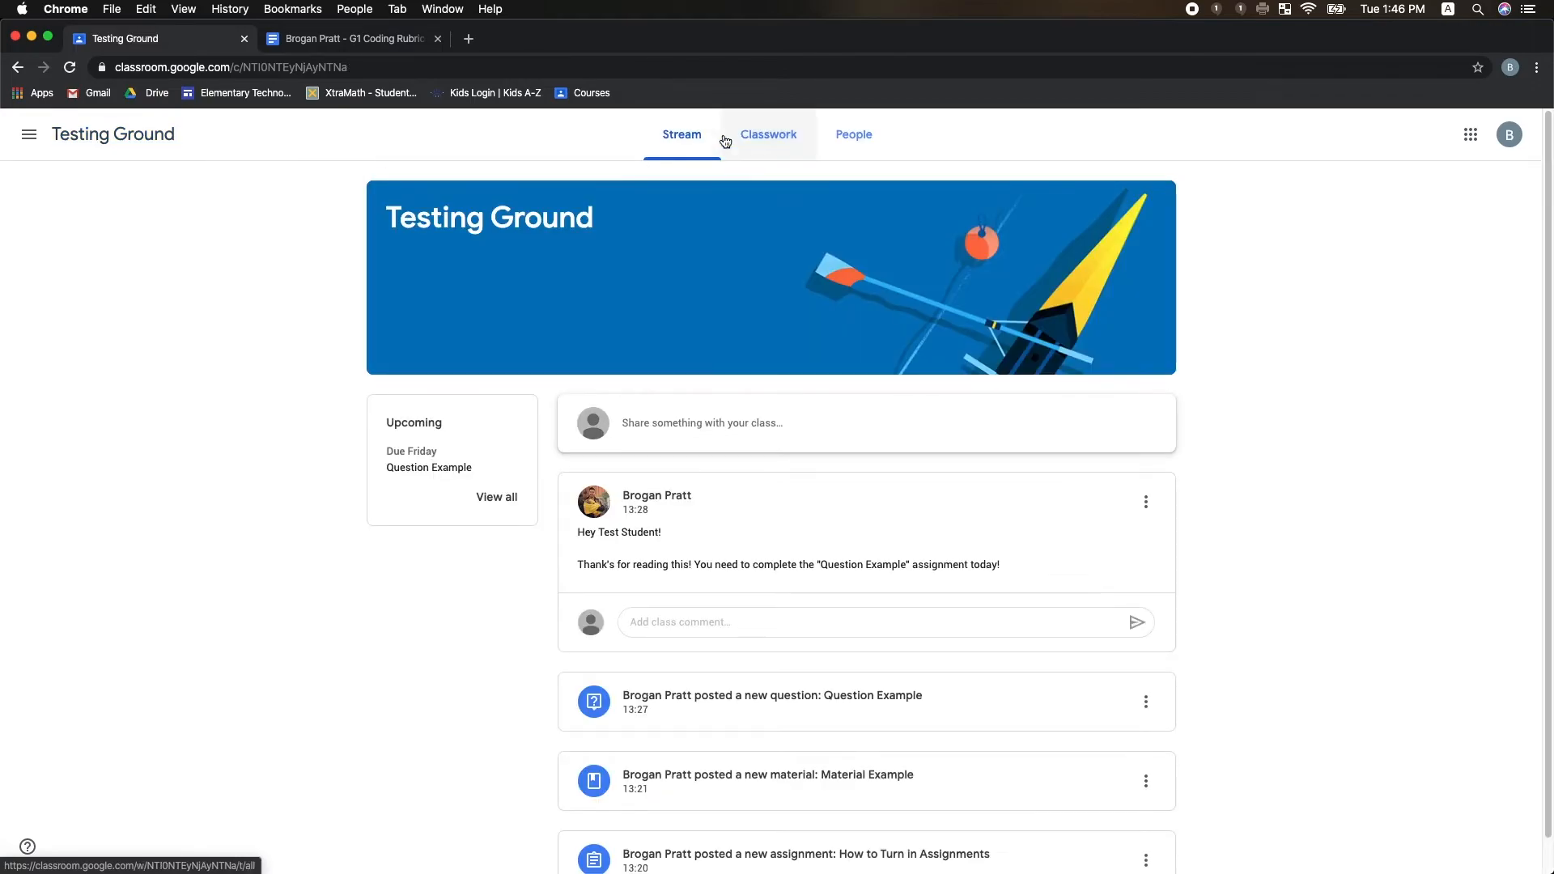
- From Classwork, expand Question Example and open the jumping jacks question page
{"action": "left_click", "coordinate": [768, 133]}
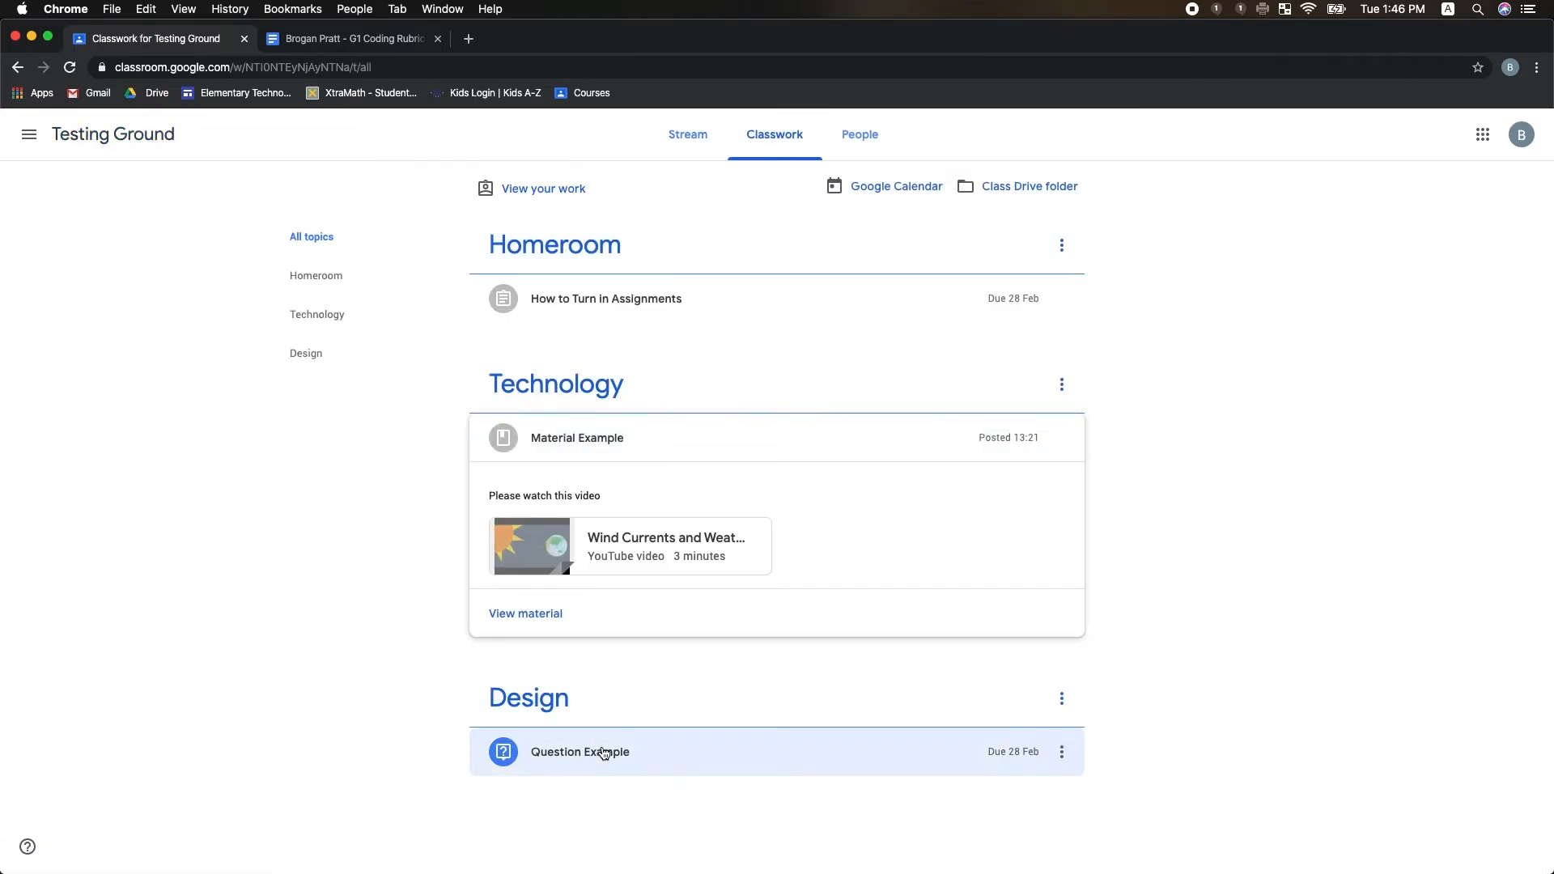
{"action": "left_click", "coordinate": [580, 751]}
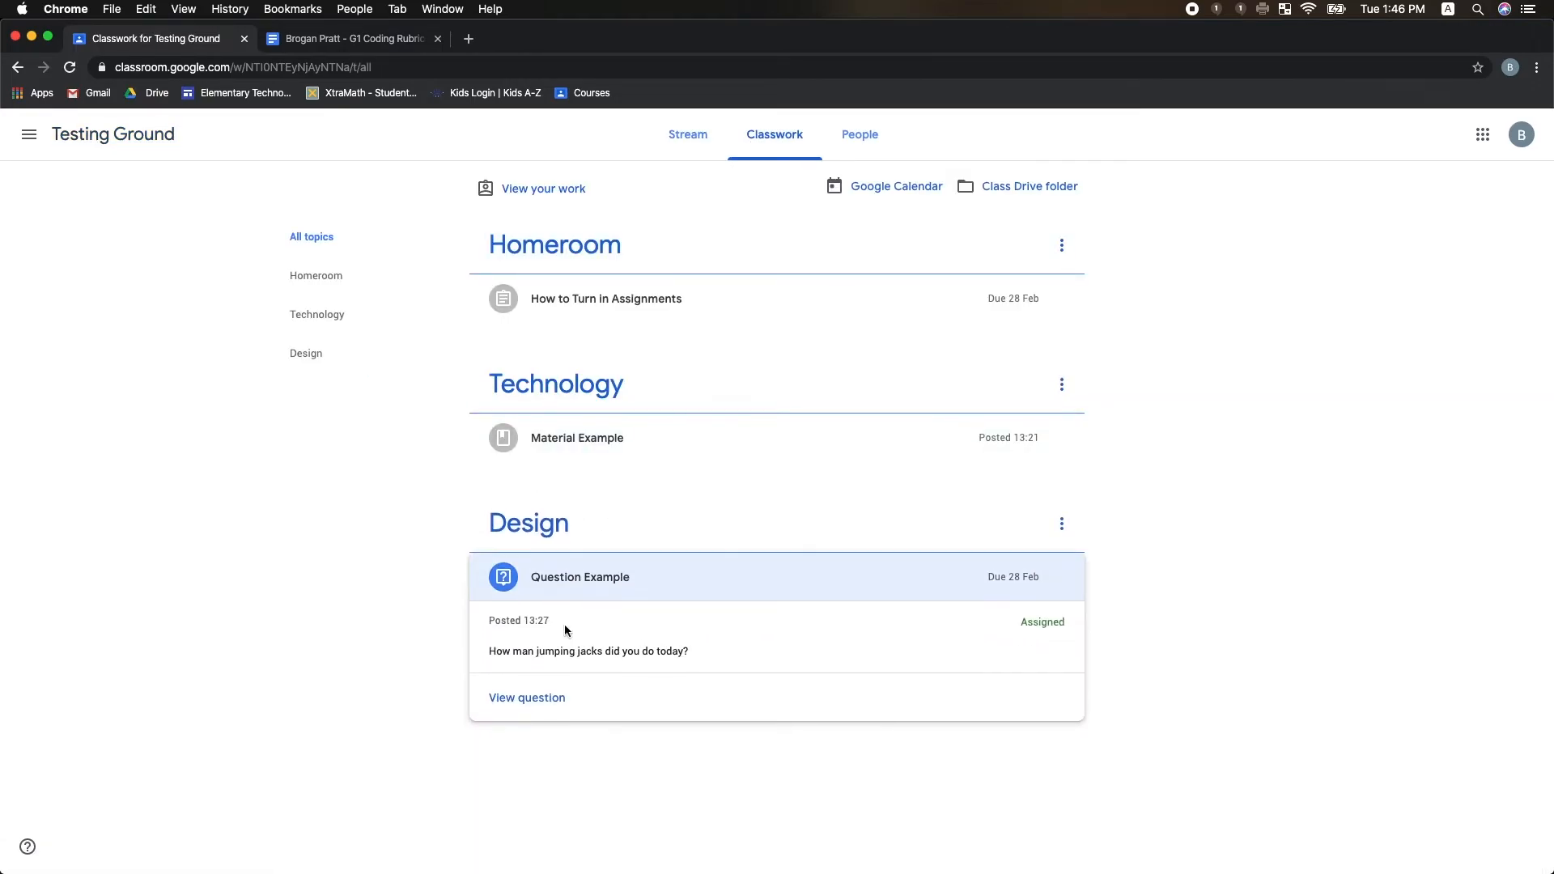
{"action": "left_click", "coordinate": [527, 697]}
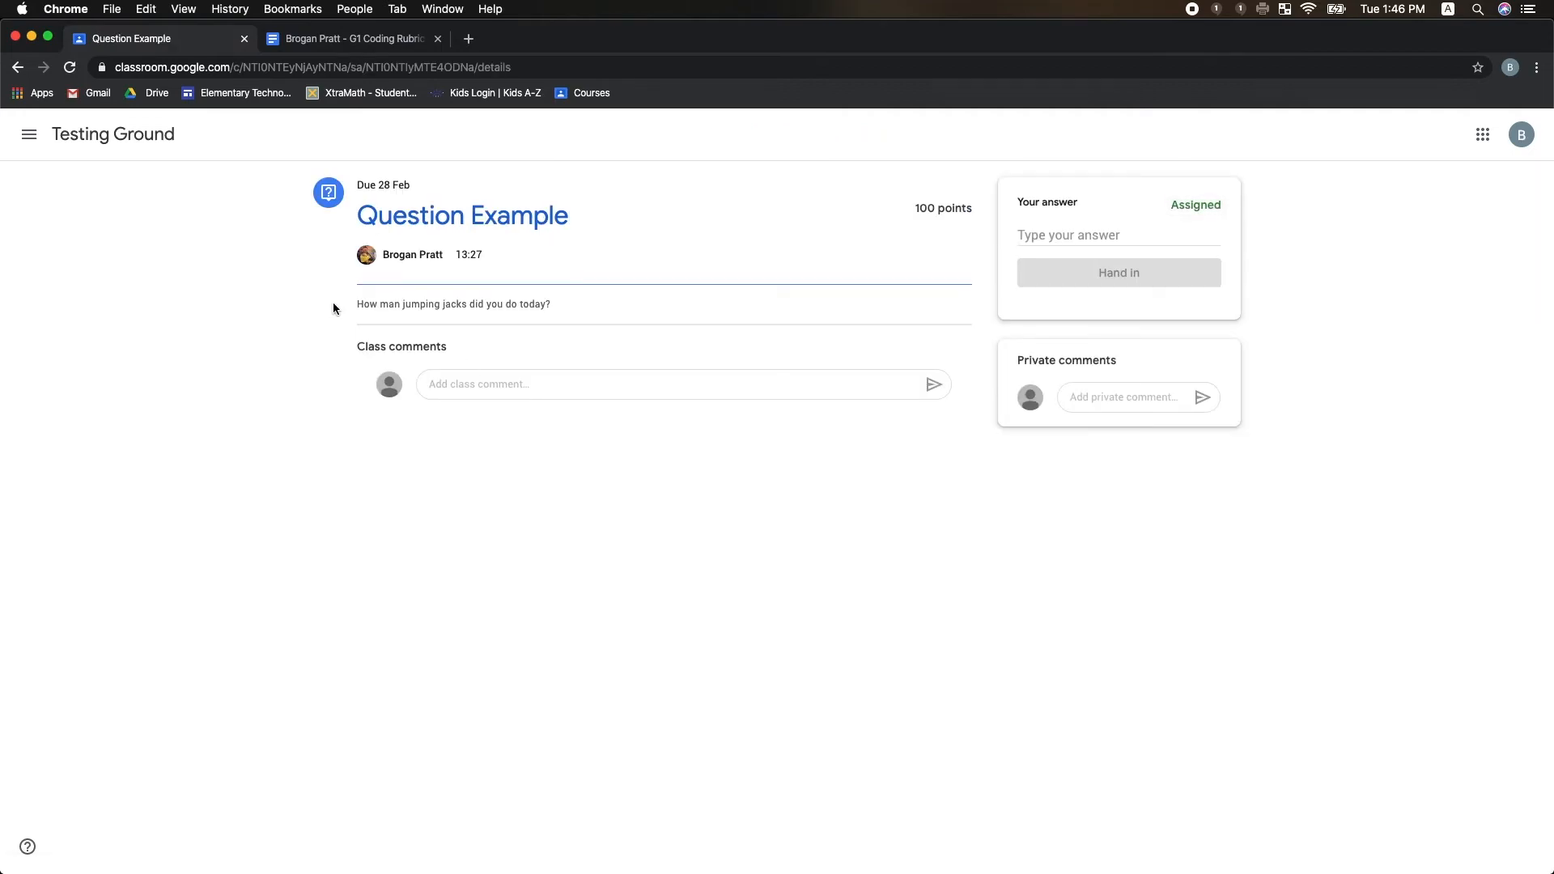
{"action": "mouse_move", "coordinate": [475, 346]}
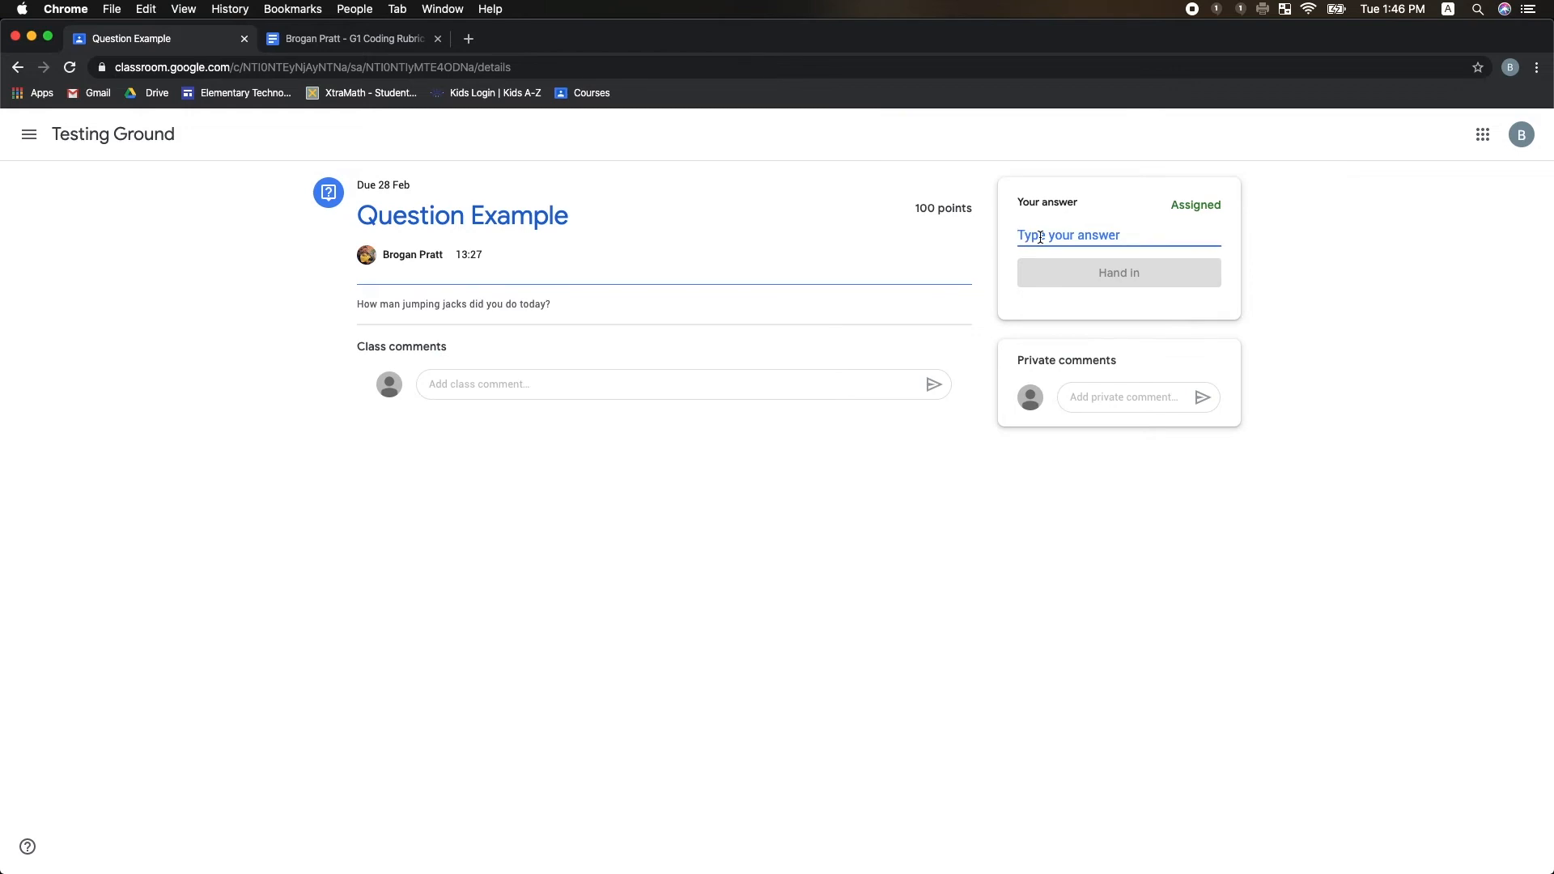
- Answer 'I did 17 Jumping Jacks.' and confirm Hand in in the Submit answer dialog
{"action": "type", "text": "I i"}
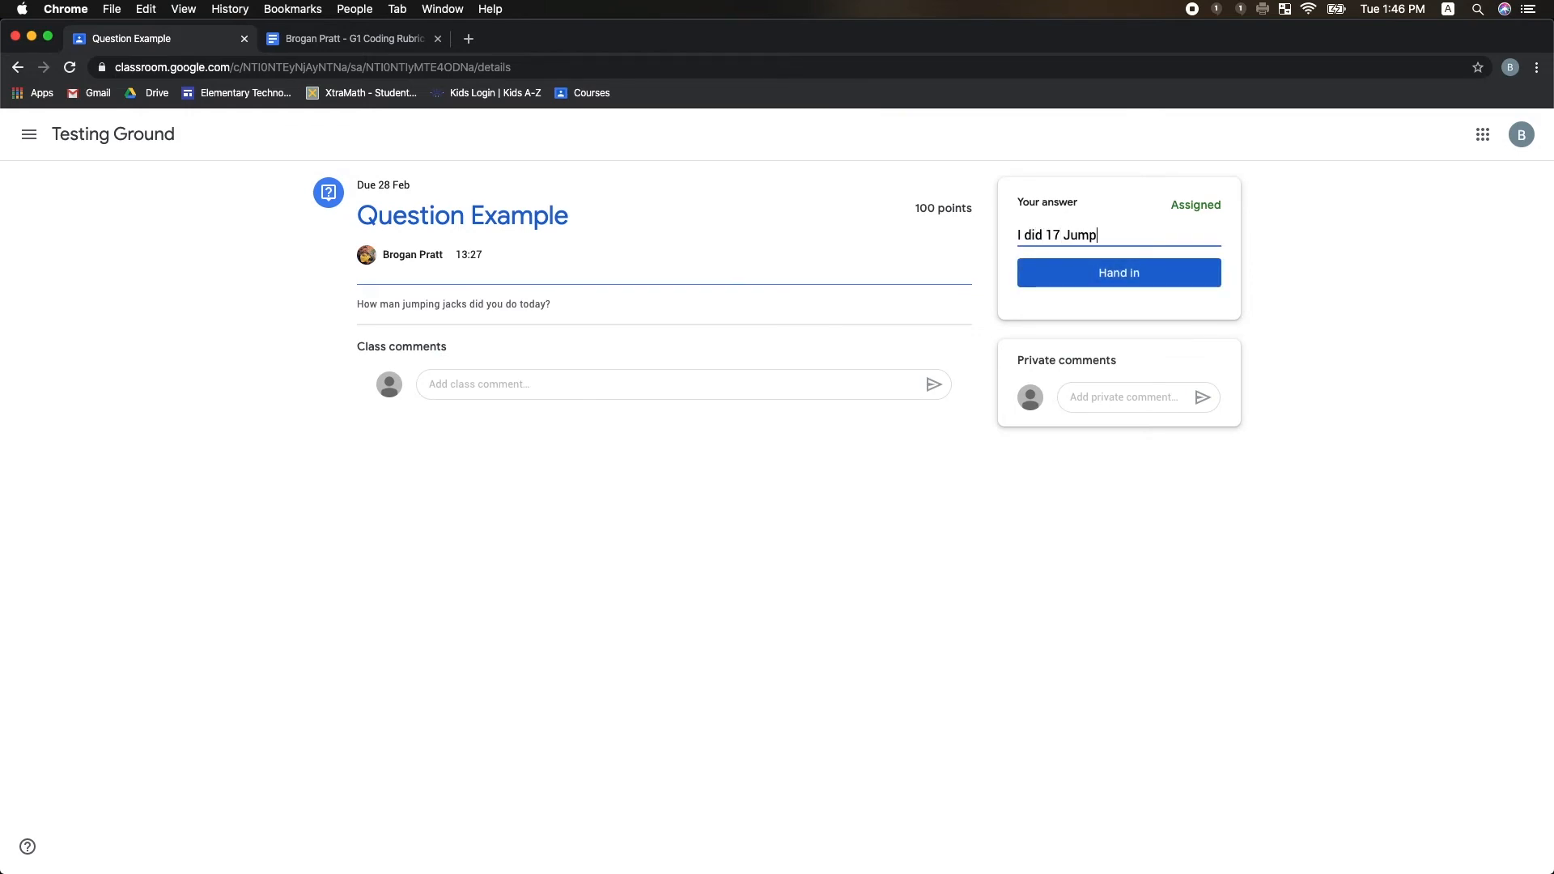
{"action": "type", "text": "ing Jacks."}
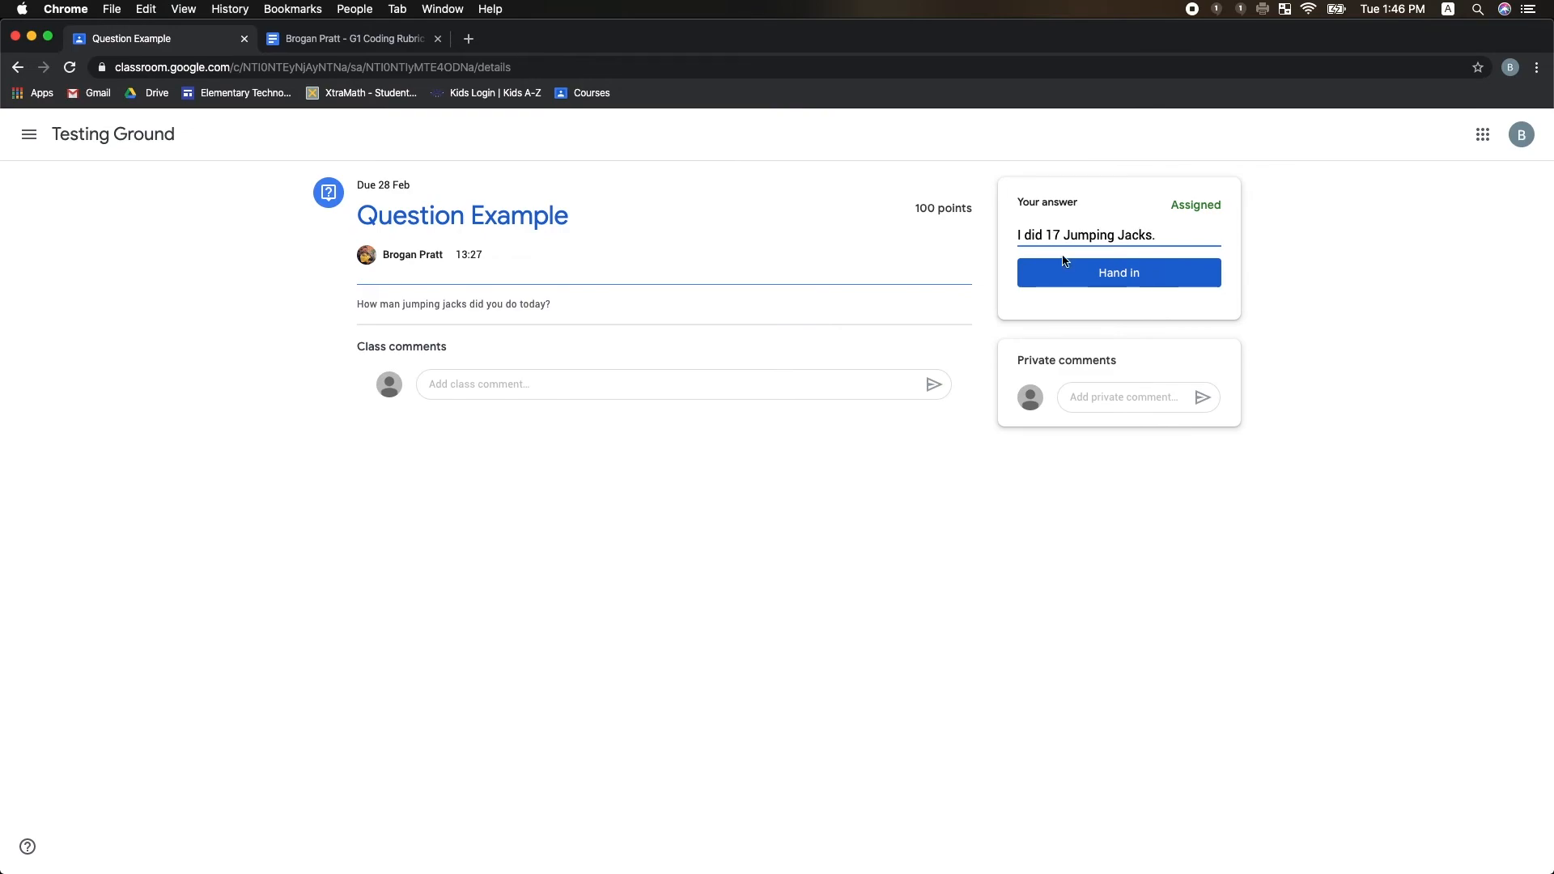
{"action": "left_click", "coordinate": [1117, 273]}
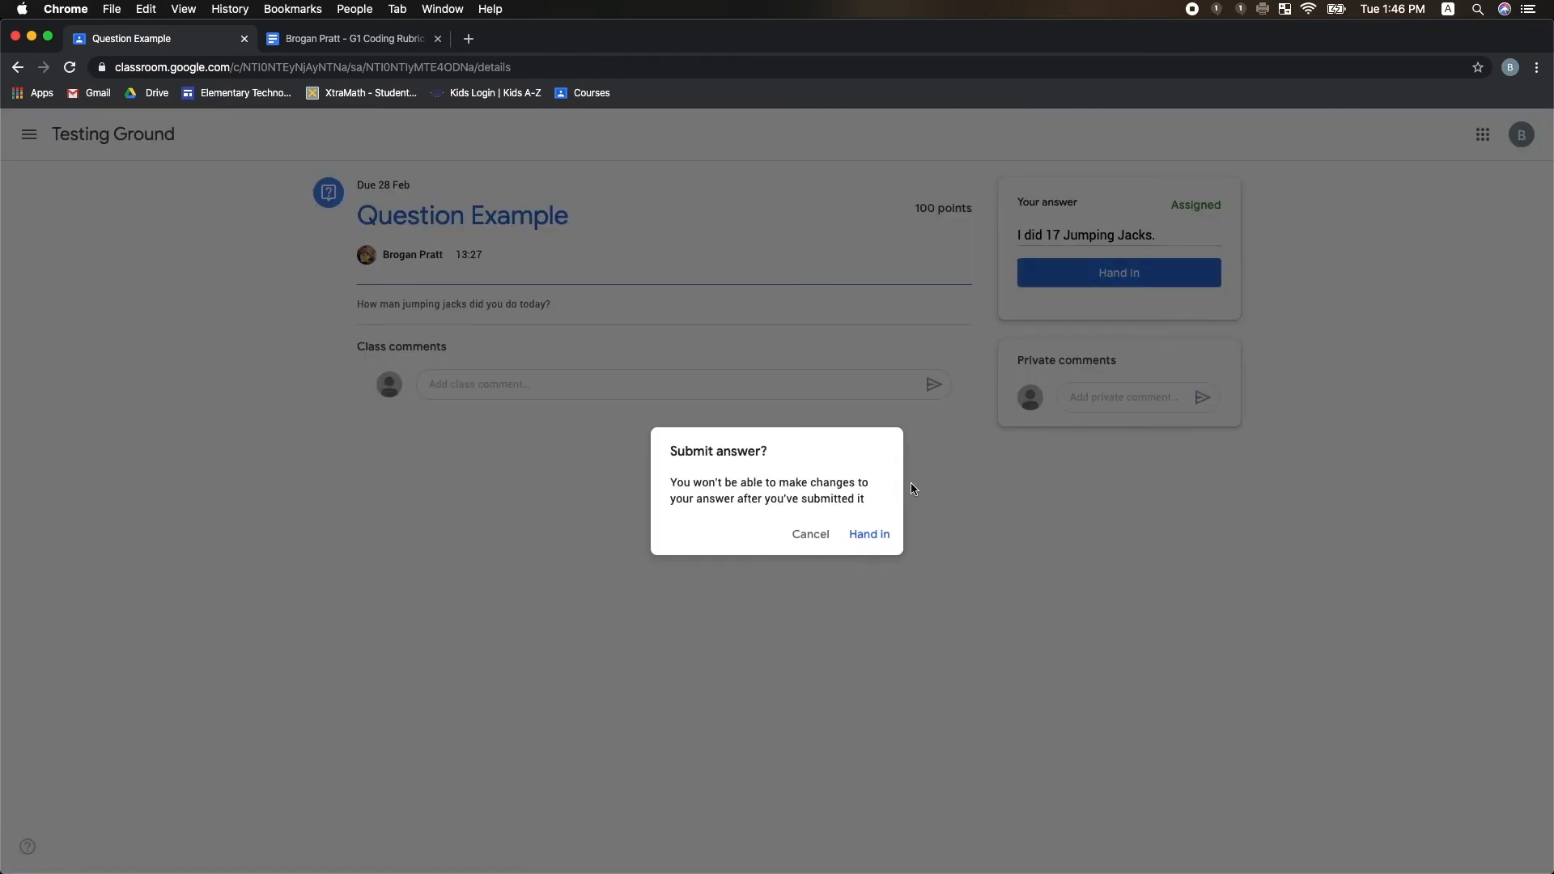
{"action": "left_click", "coordinate": [869, 535]}
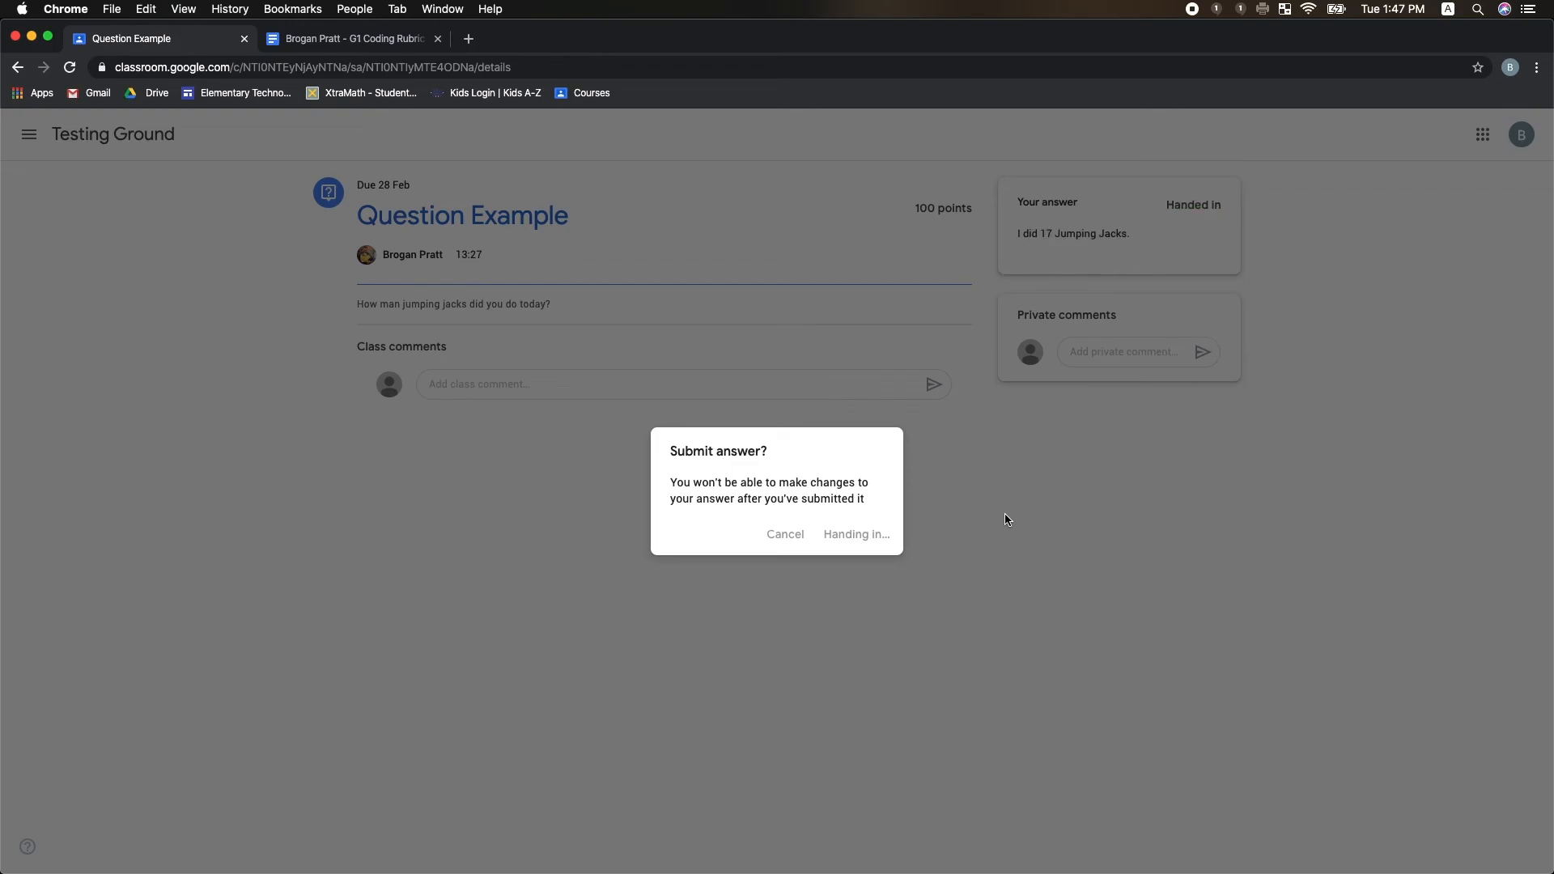
{"action": "left_click", "coordinate": [856, 535]}
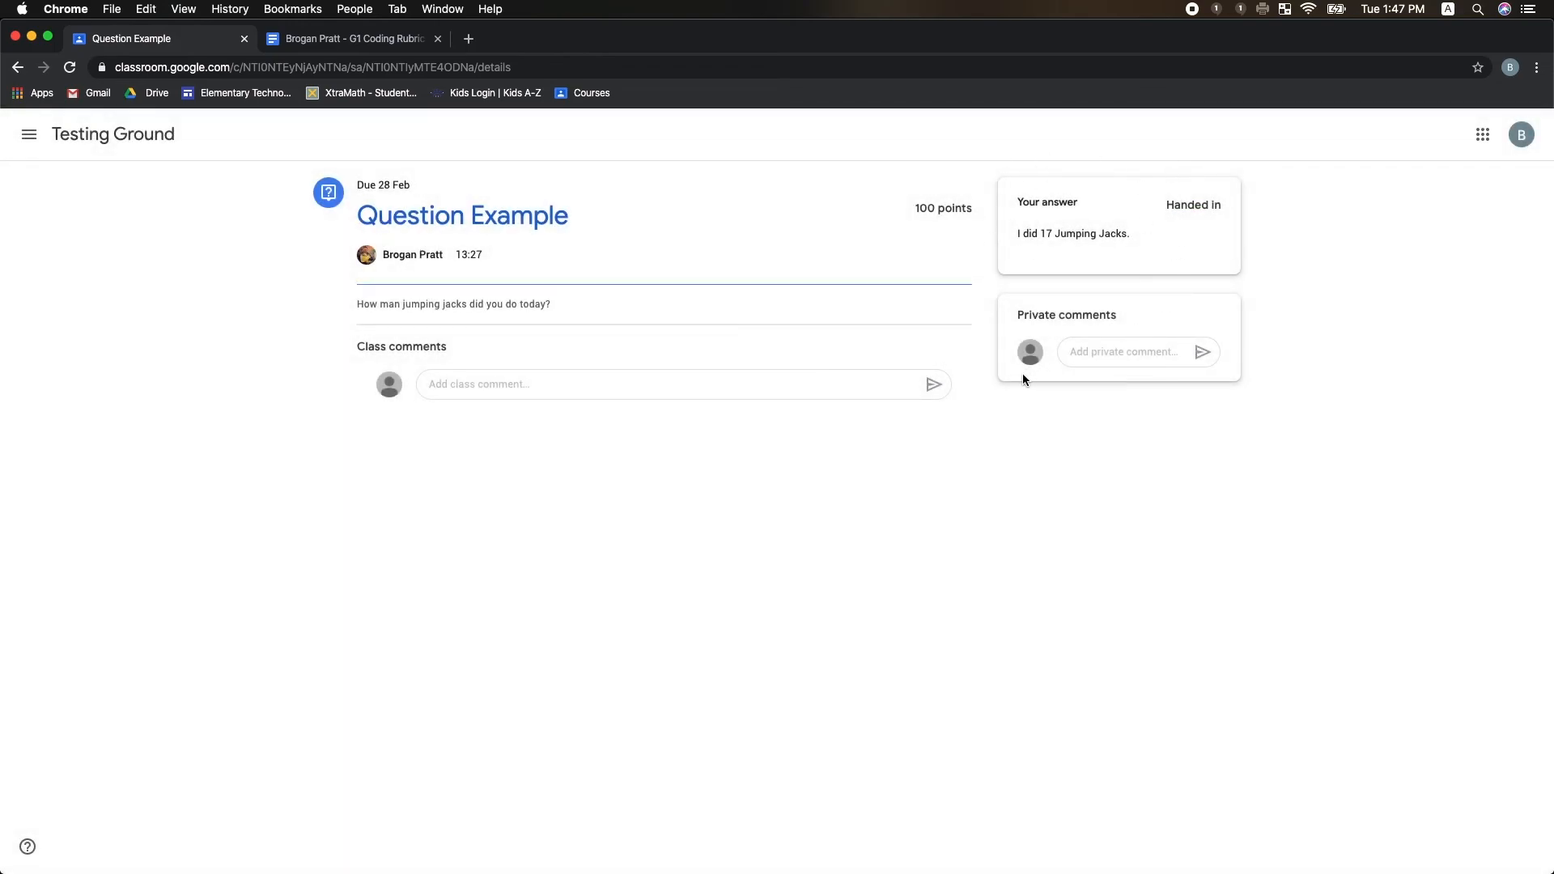